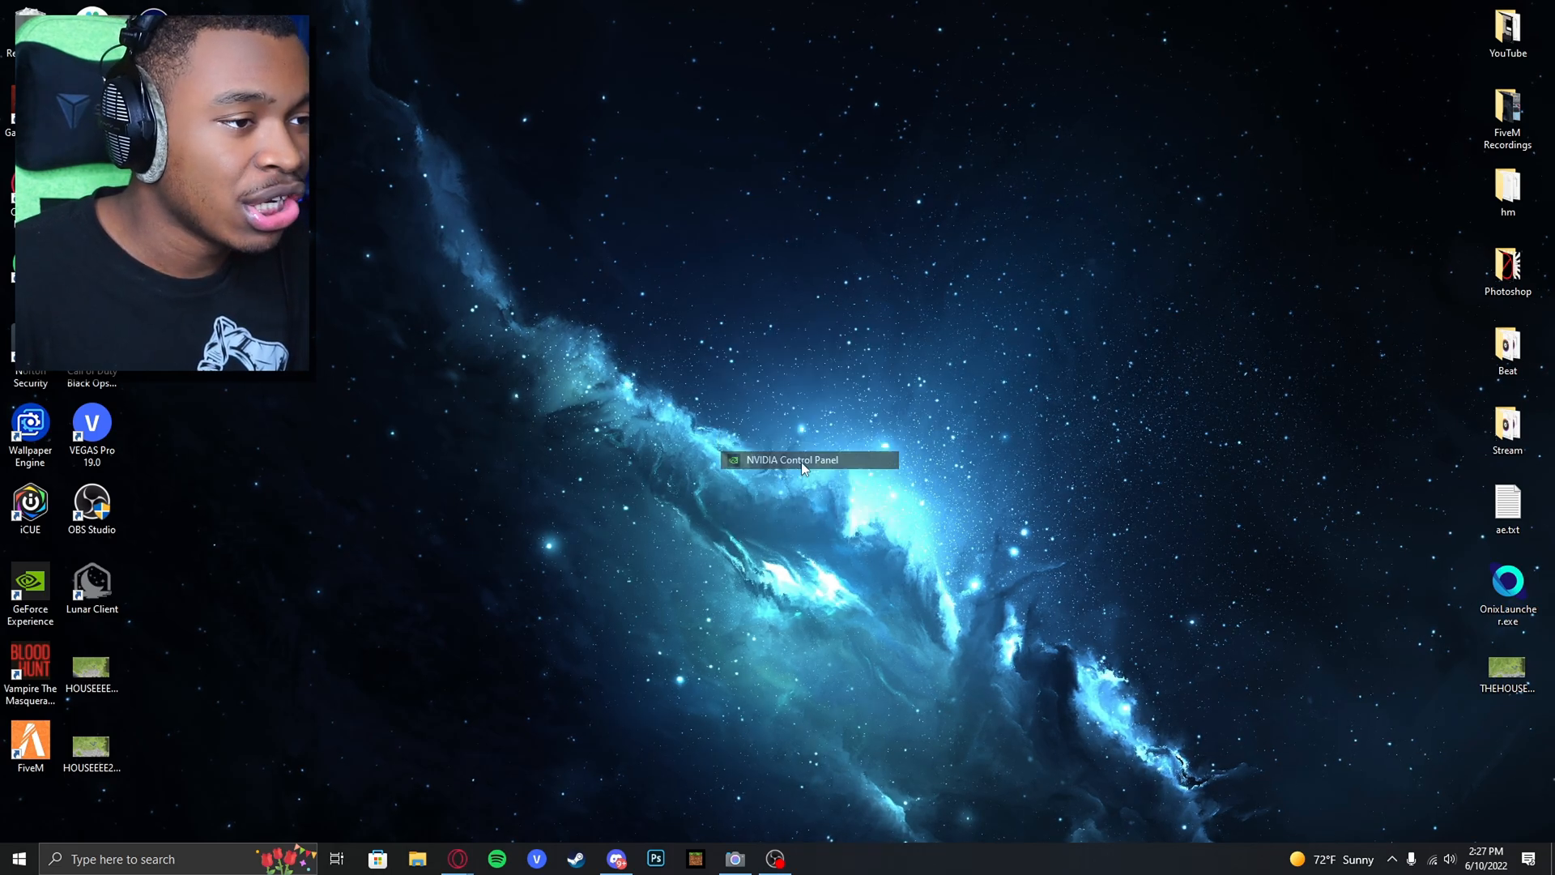
# Step: Launch NVIDIA Control Panel from the desktop context menu
pyautogui.click(805, 459)
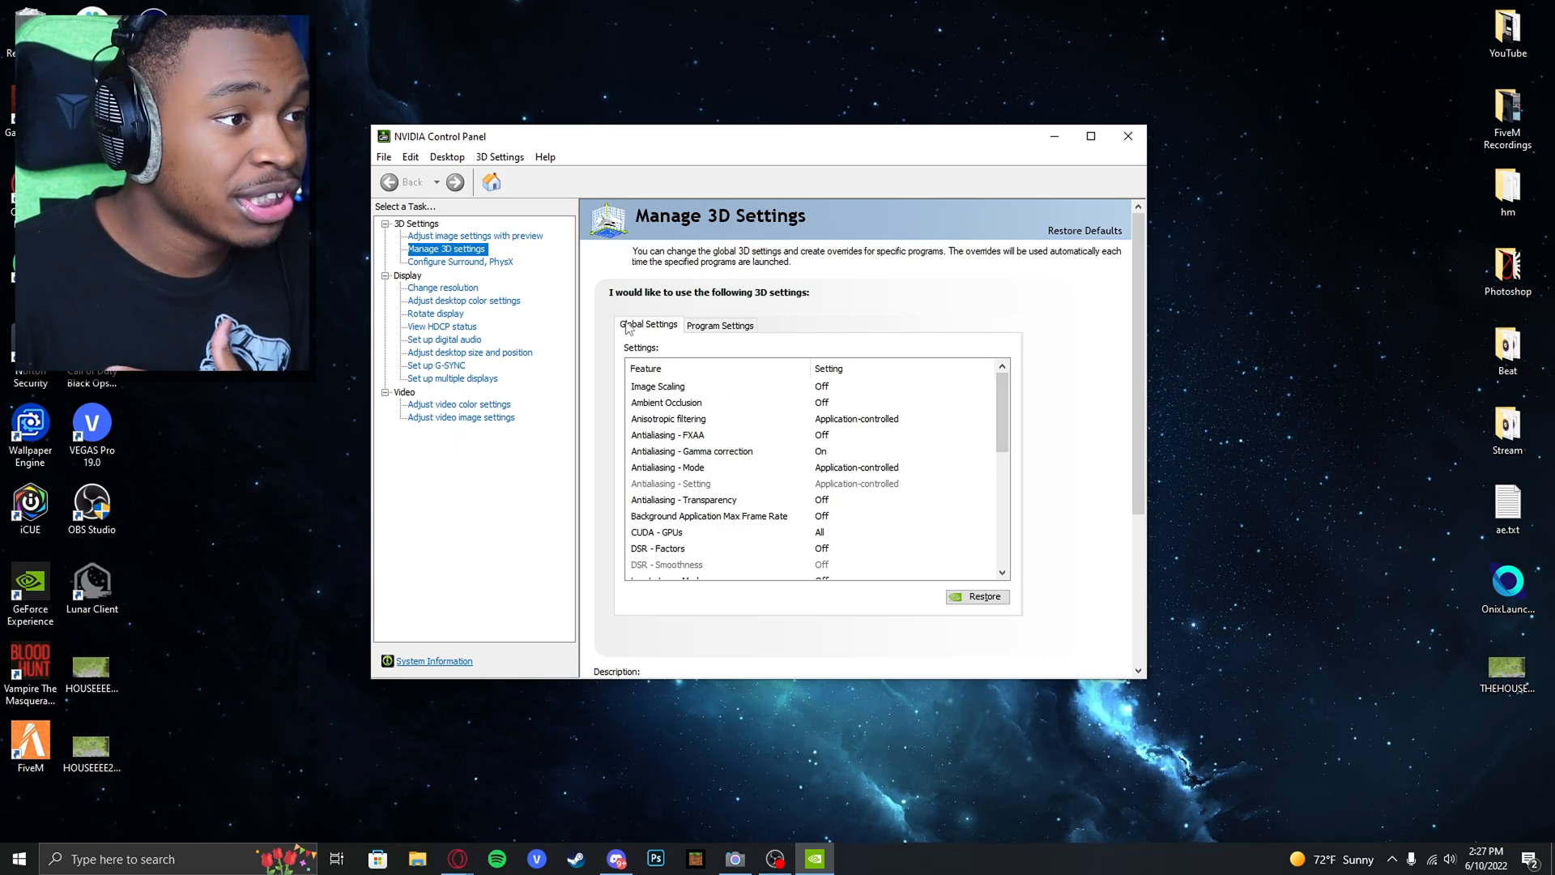
pyautogui.moveTo(1002, 410)
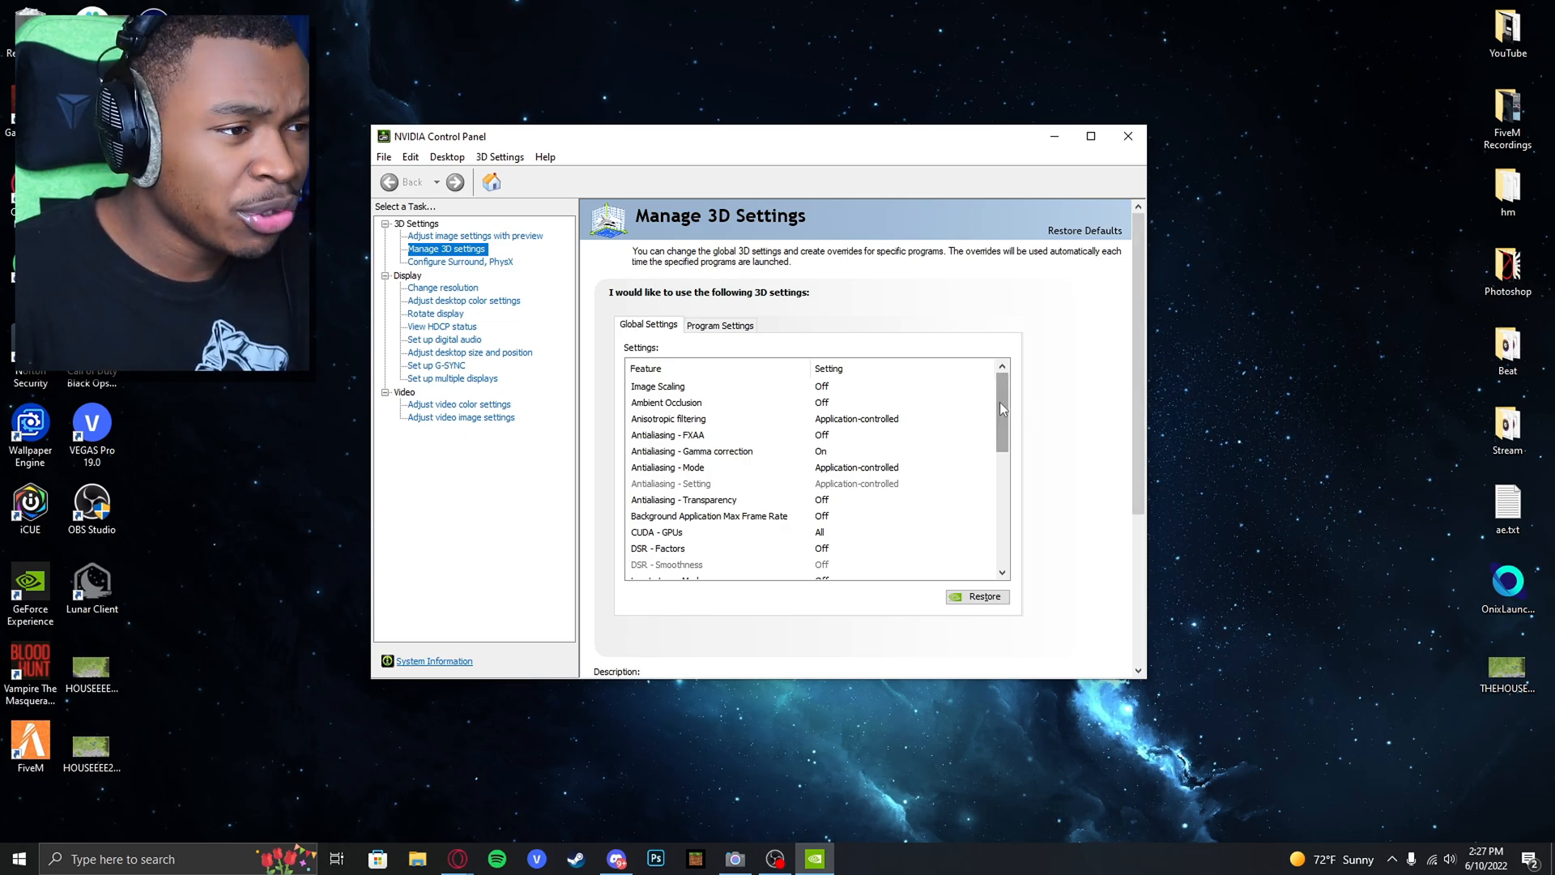
# Step: Set Vertical sync to Off in global 3D settings, apply it and close the panel
pyautogui.scroll(-3)
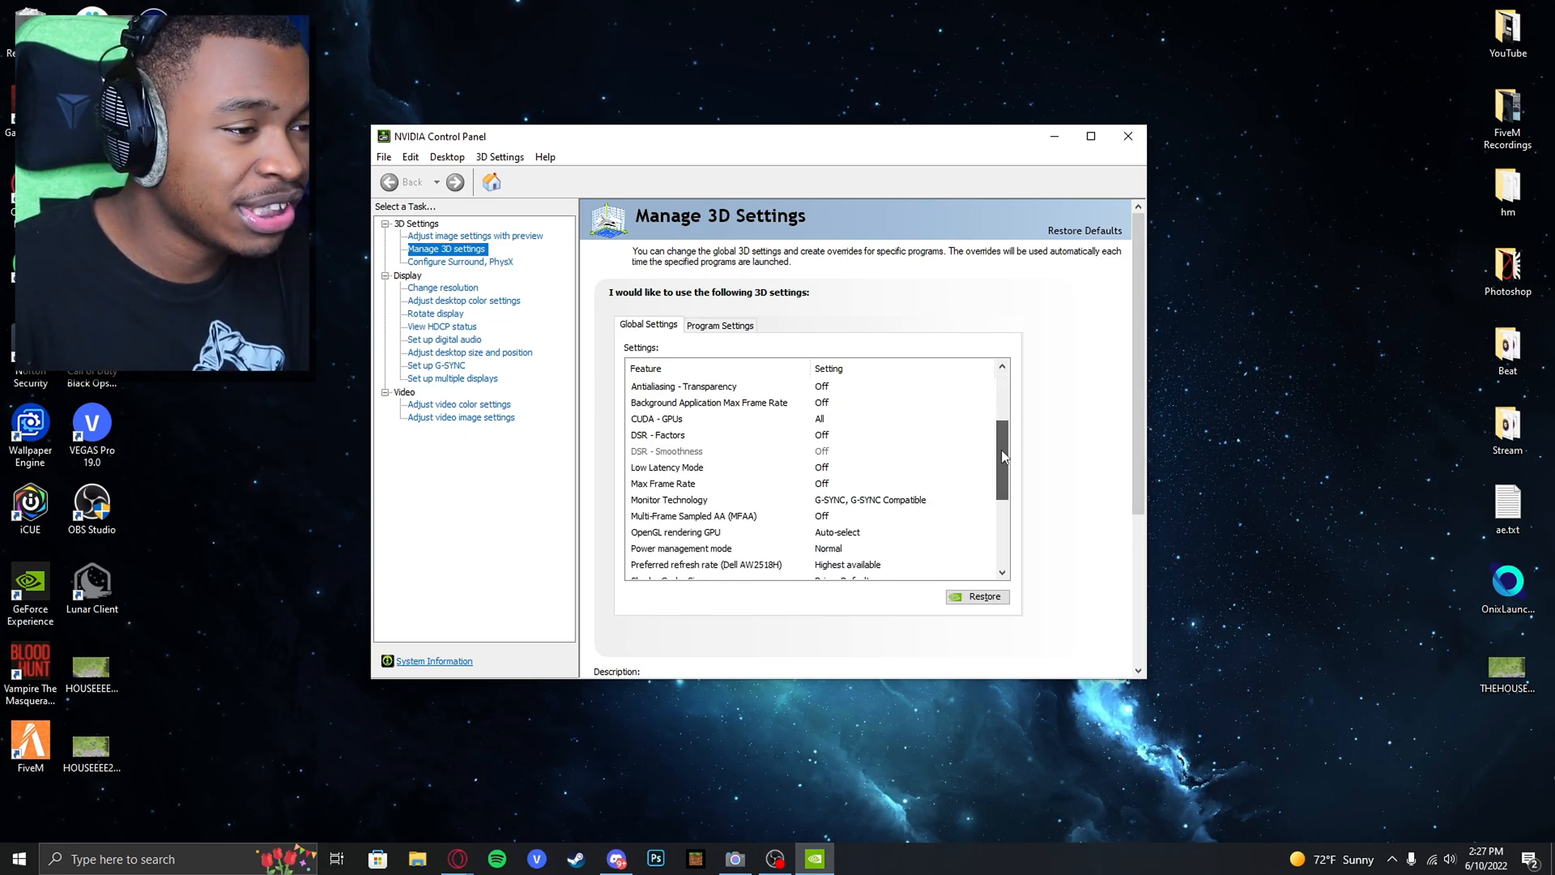
pyautogui.scroll(-3)
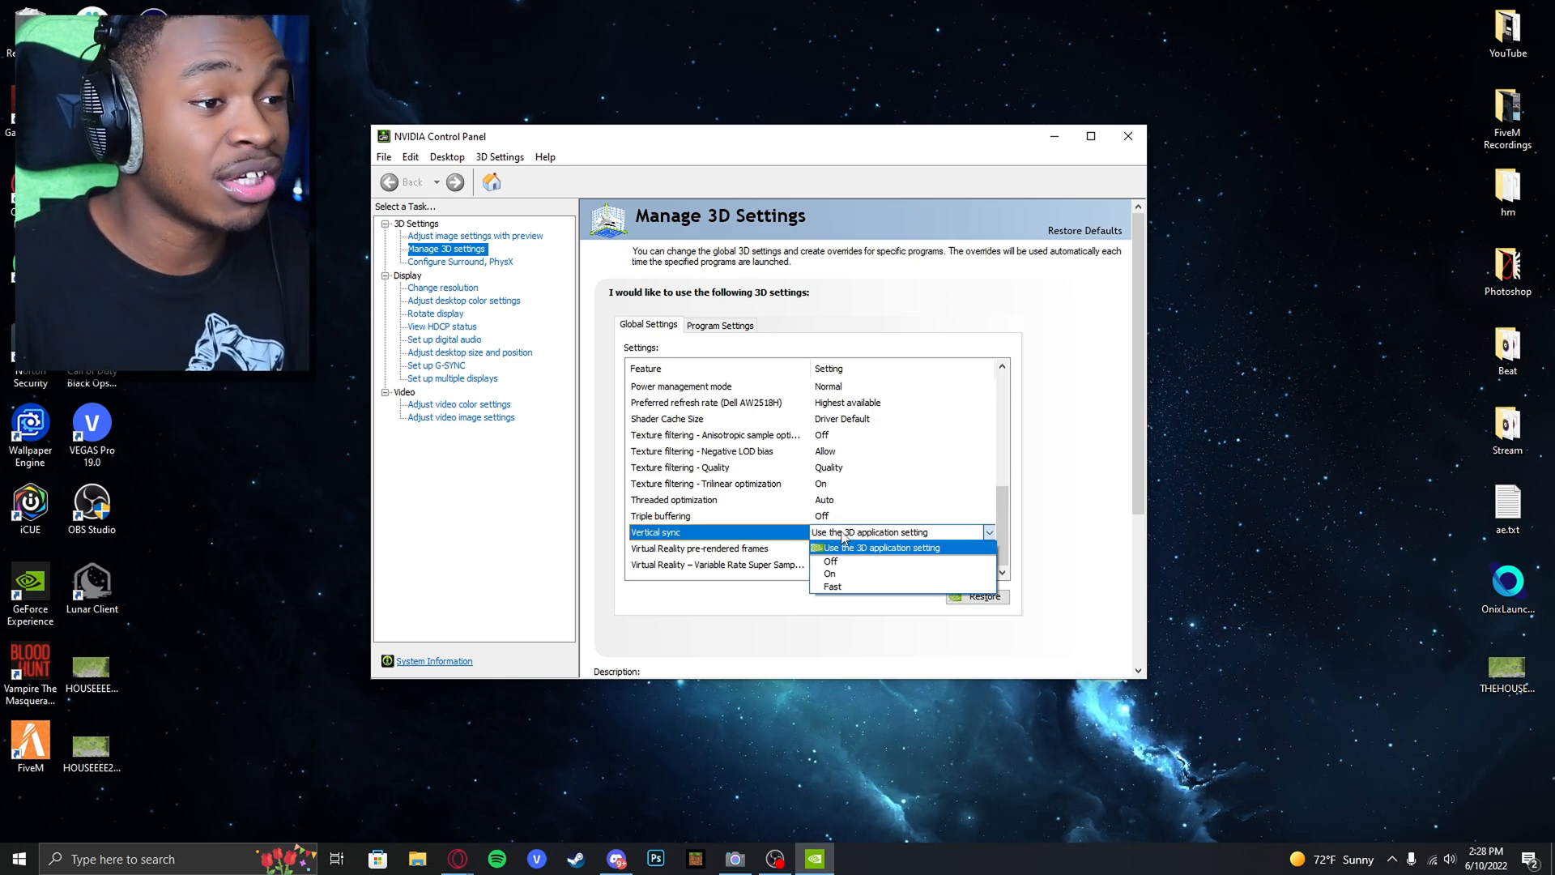
pyautogui.click(831, 560)
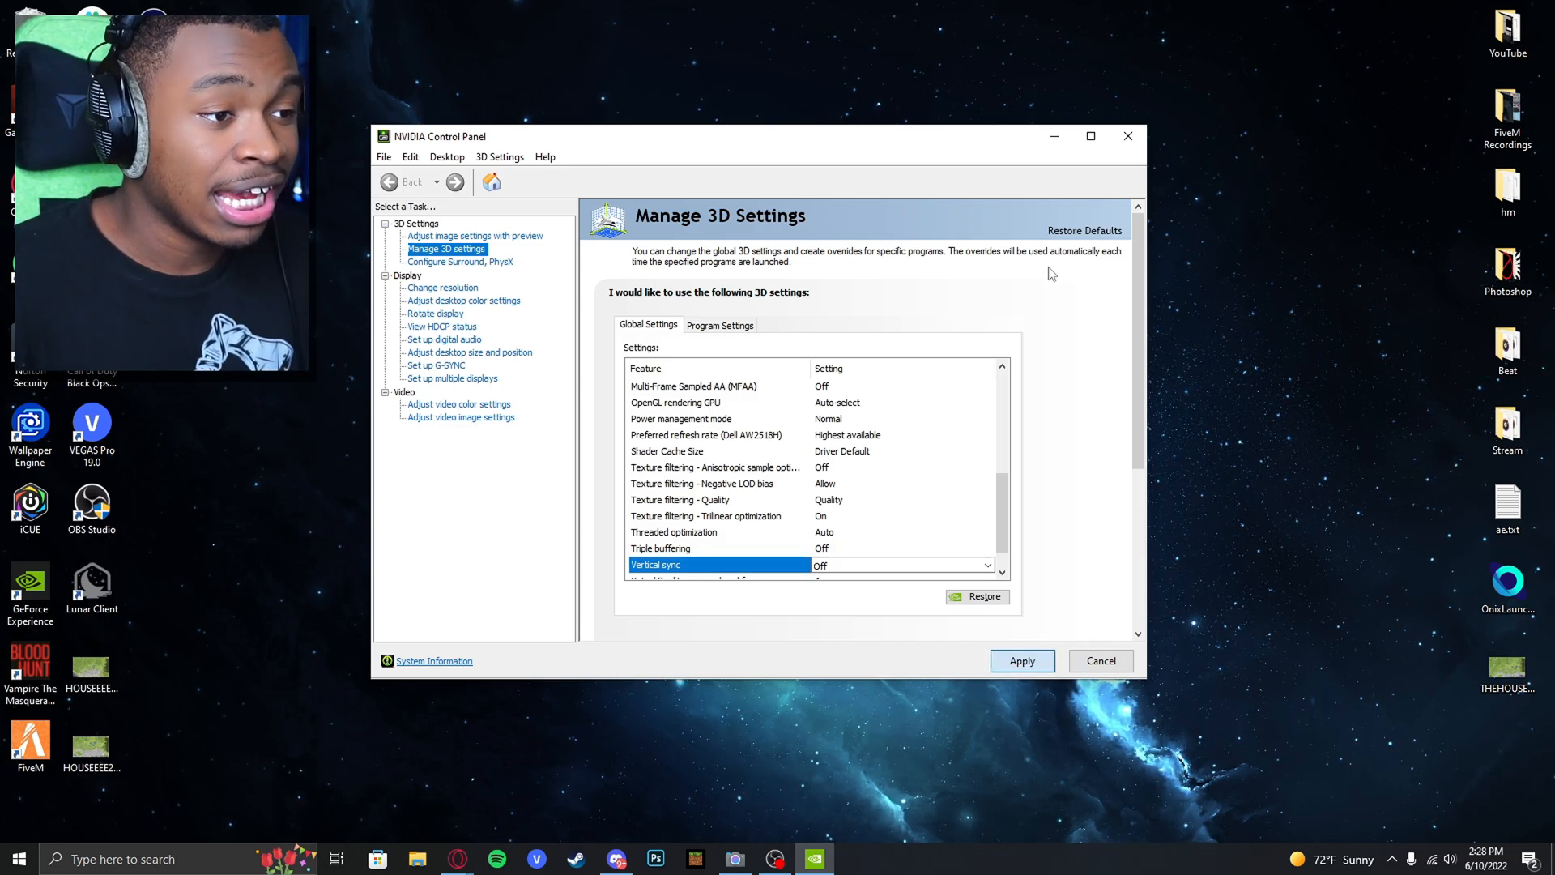
pyautogui.scroll(3)
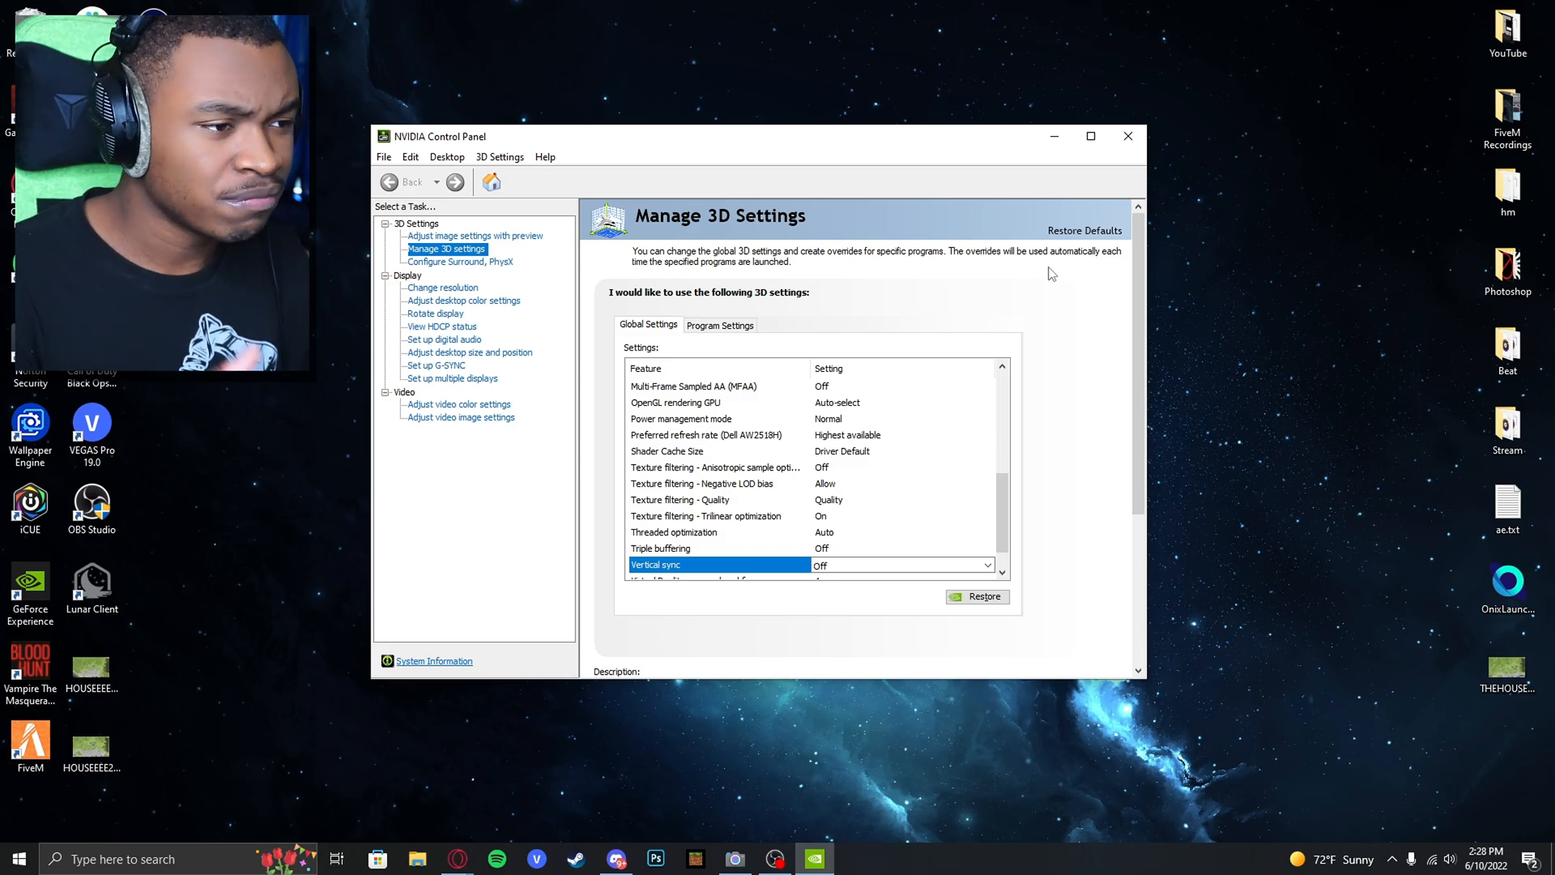
pyautogui.scroll(-3)
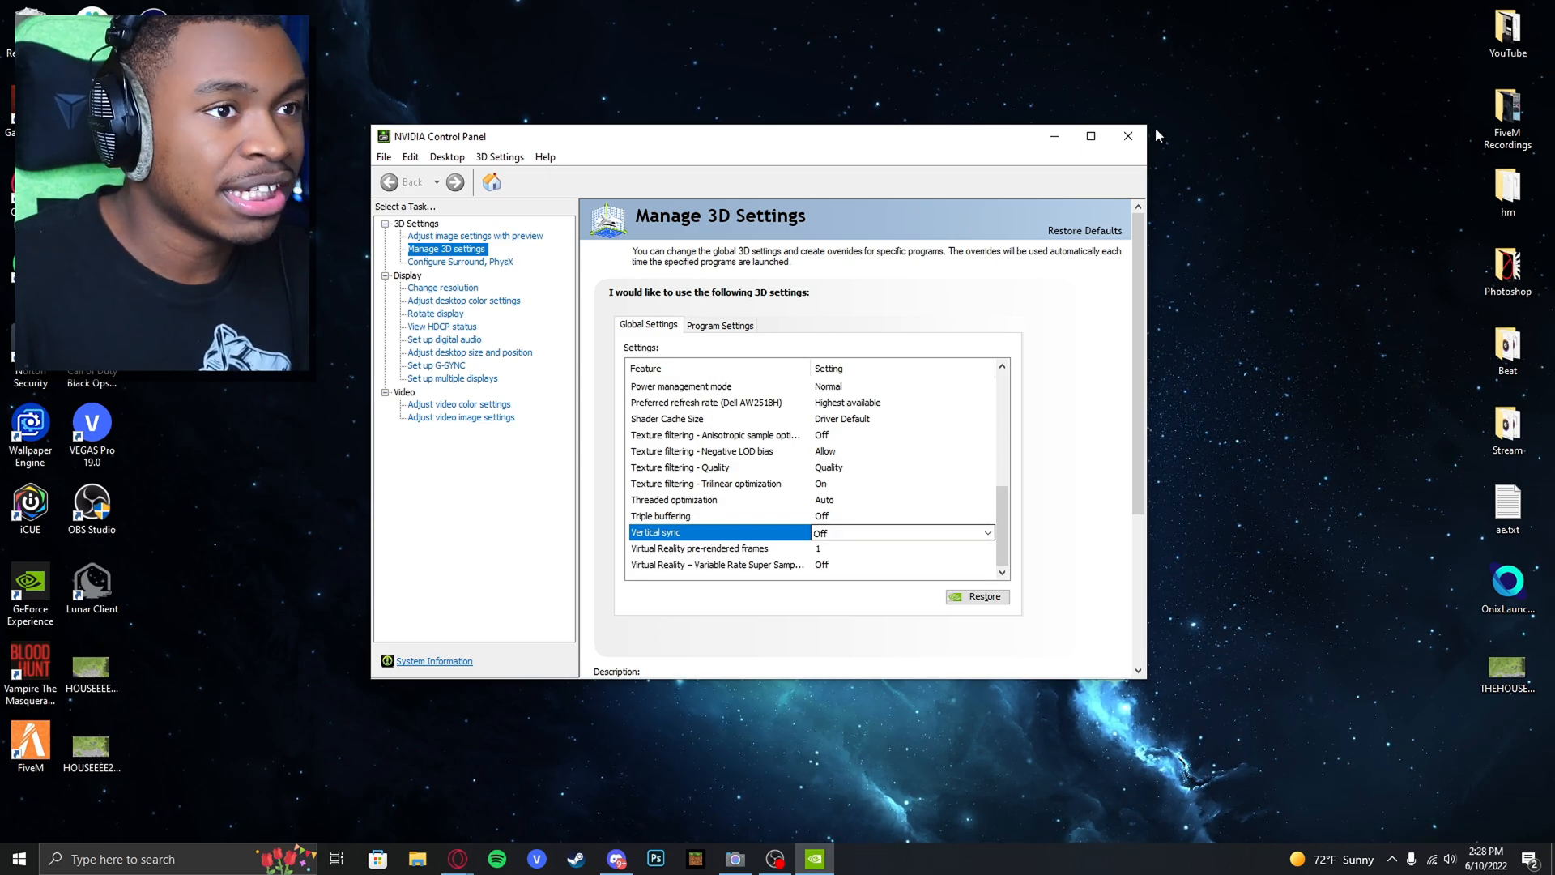
pyautogui.moveTo(1127, 137)
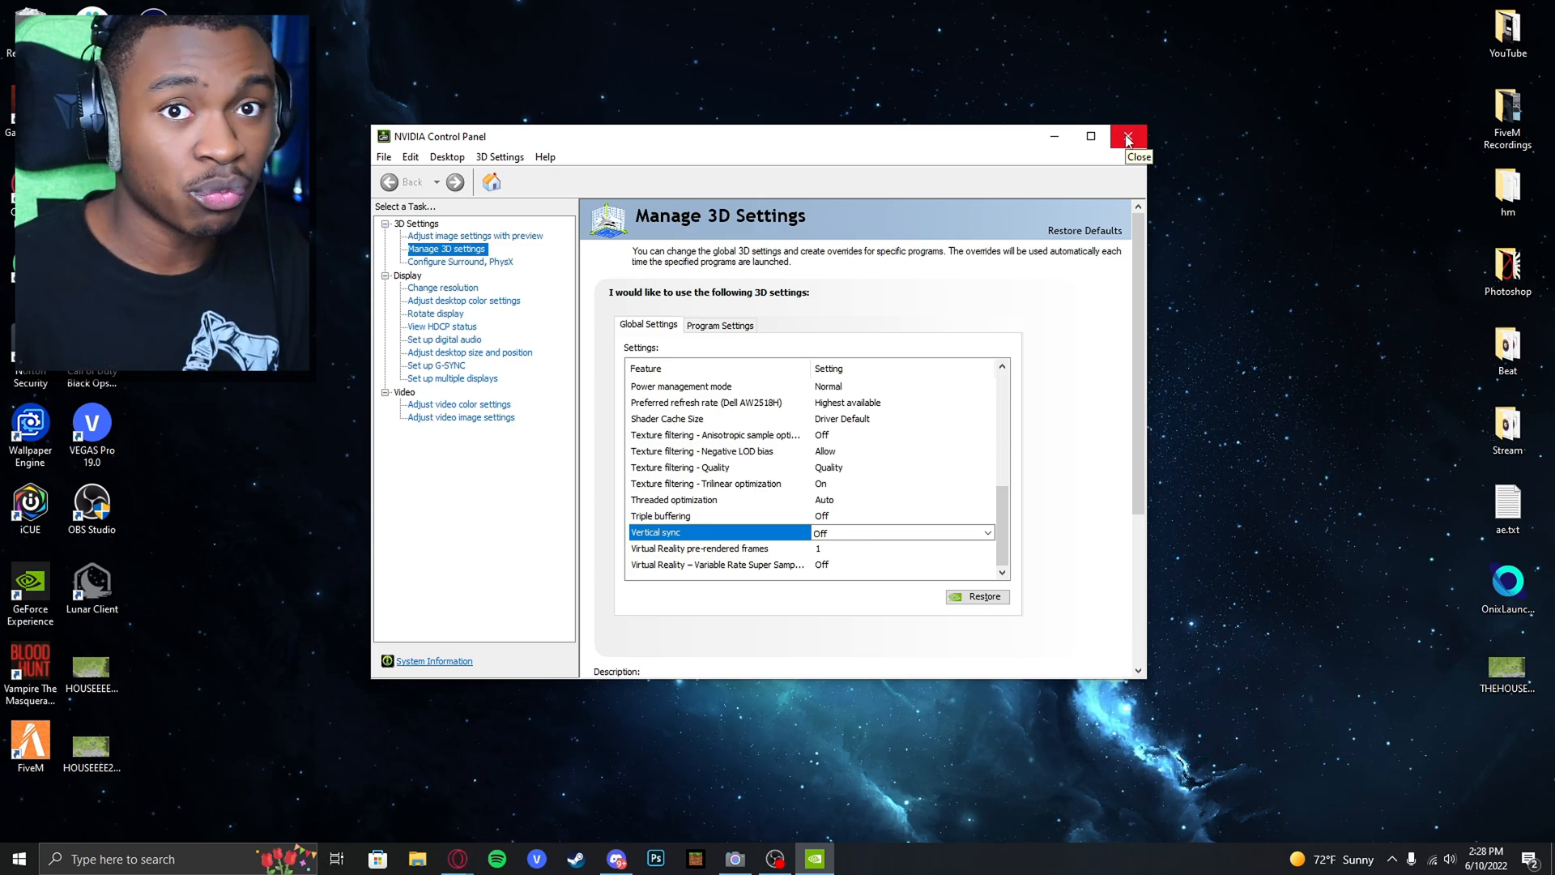
pyautogui.click(1128, 136)
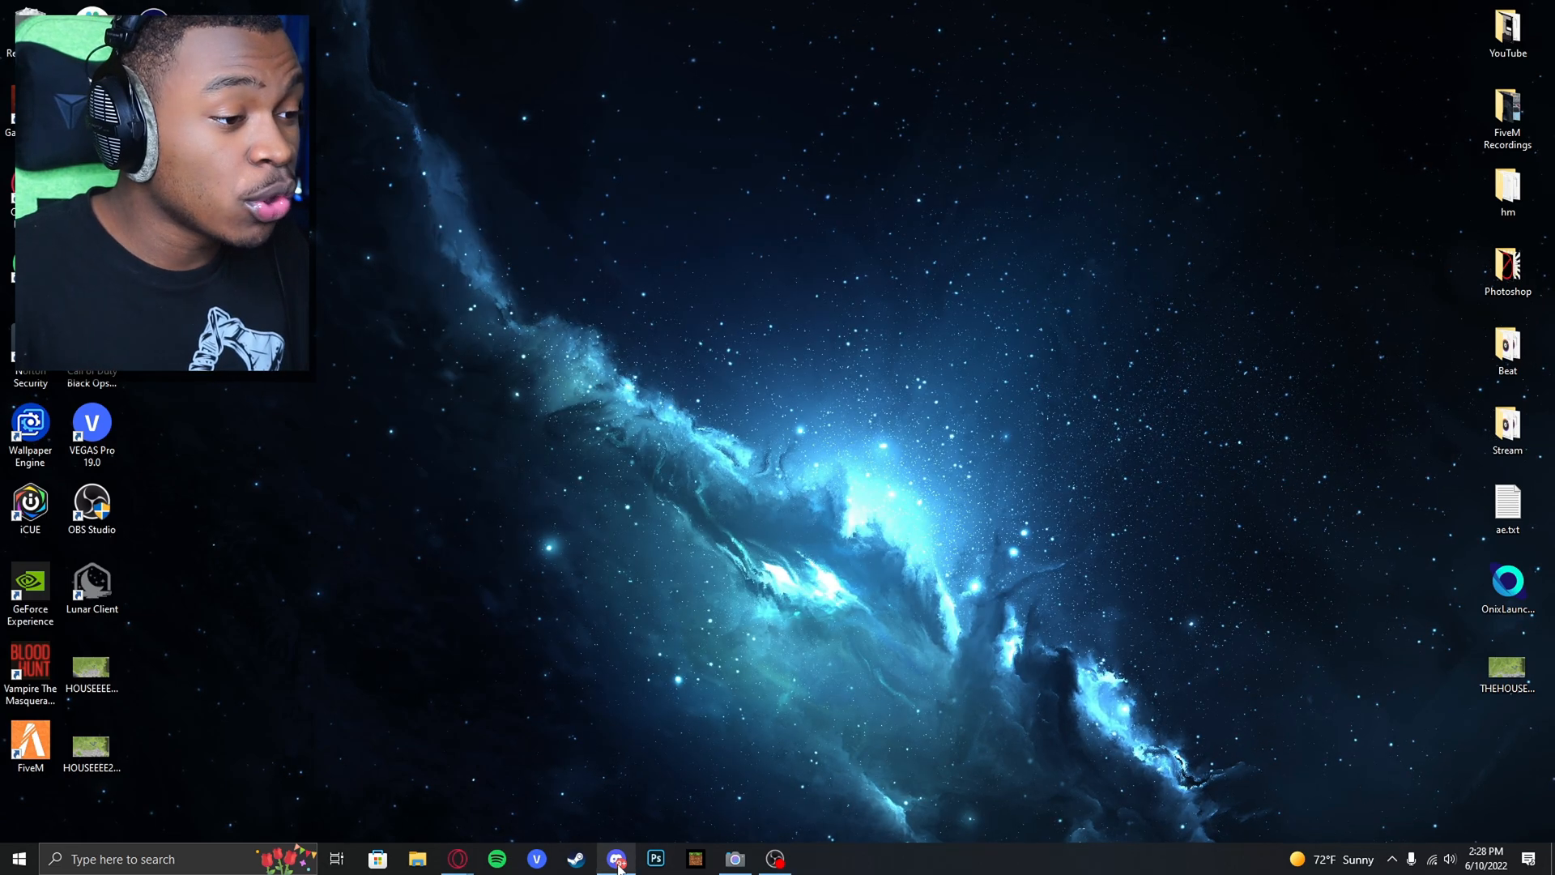
# Step: Switch to Discord and show the Onix Client server's #download channel
pyautogui.click(616, 858)
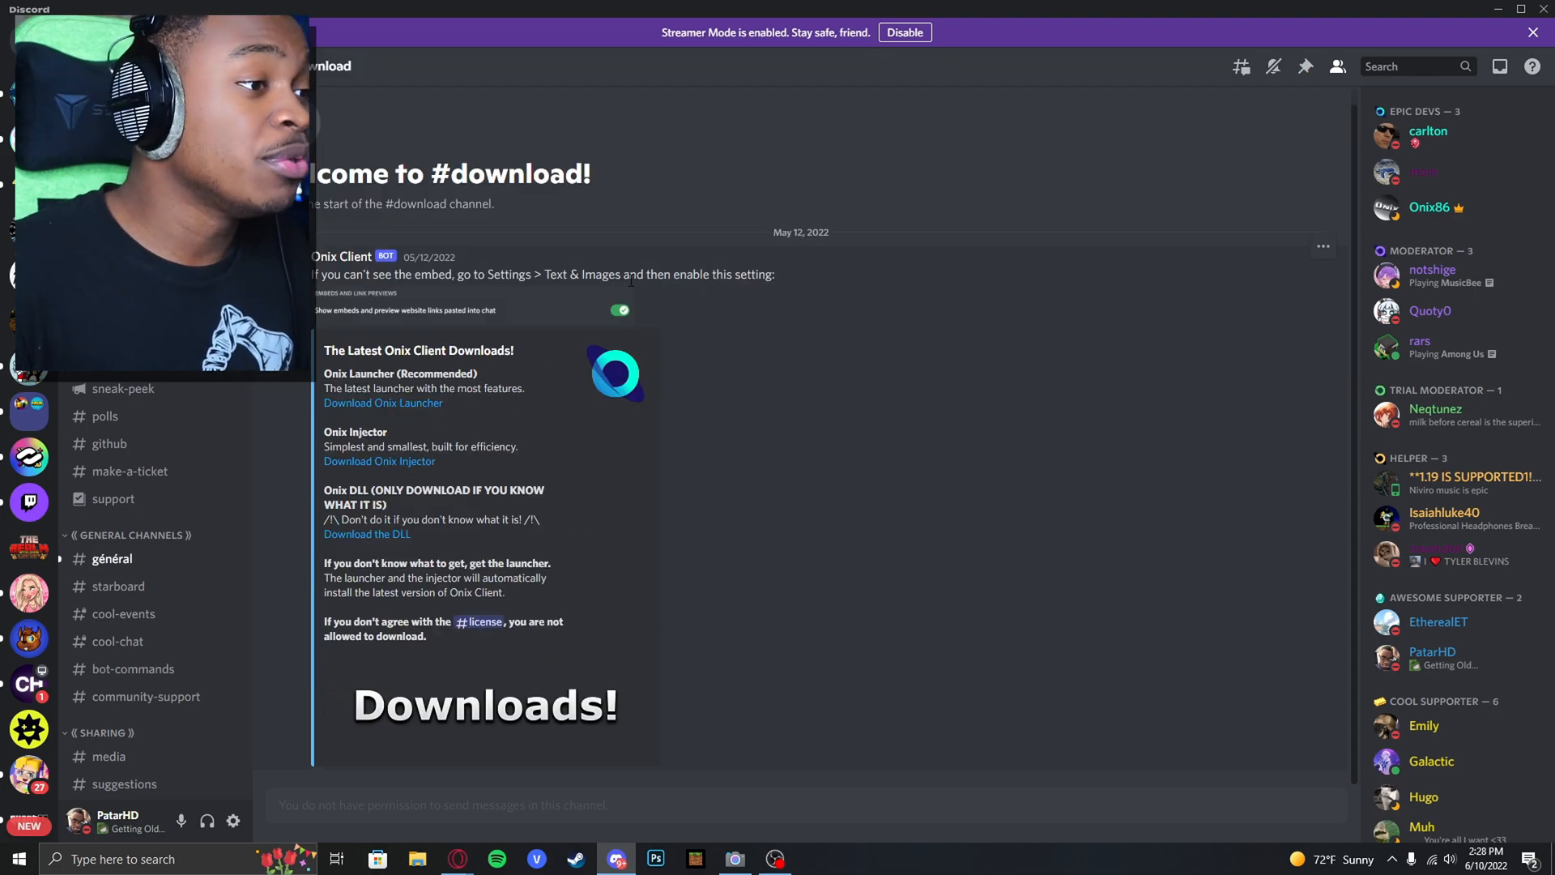
pyautogui.moveTo(420, 421)
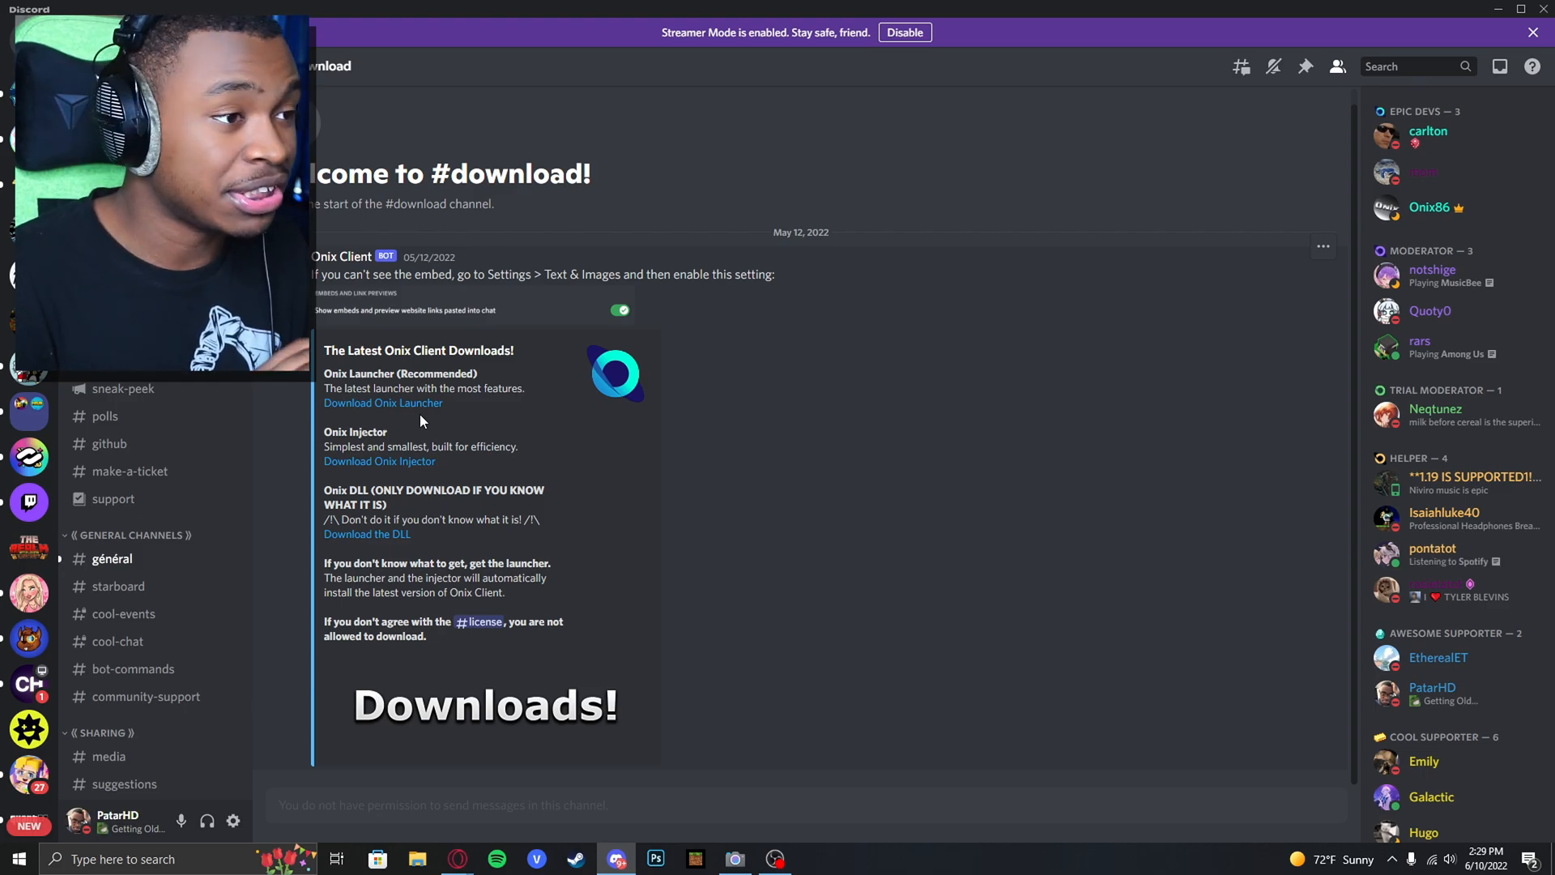
pyautogui.moveTo(383, 402)
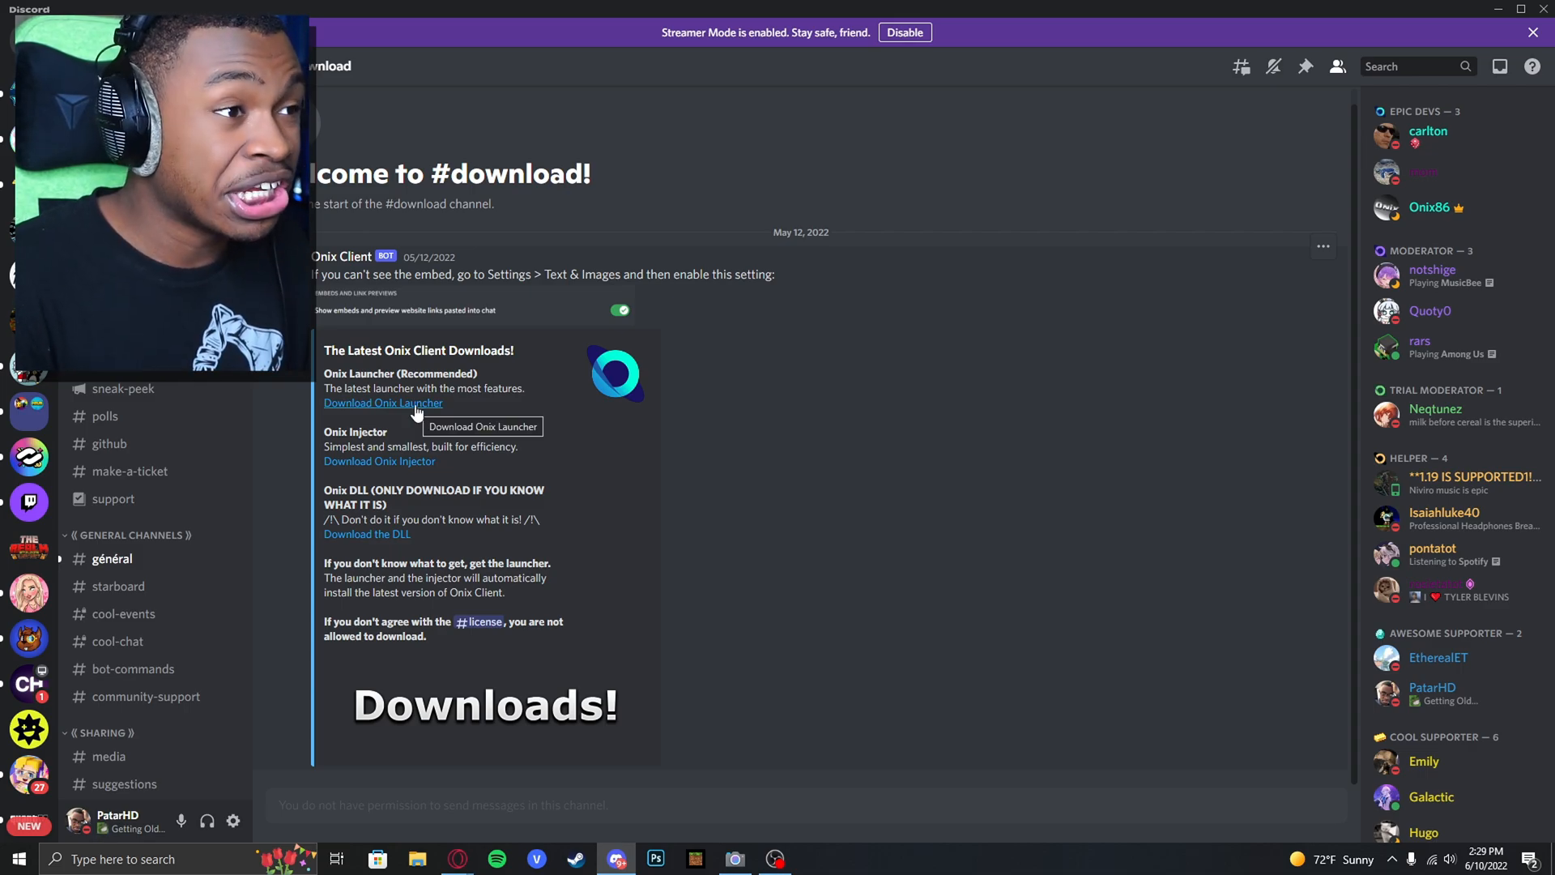
pyautogui.moveTo(1459, 7)
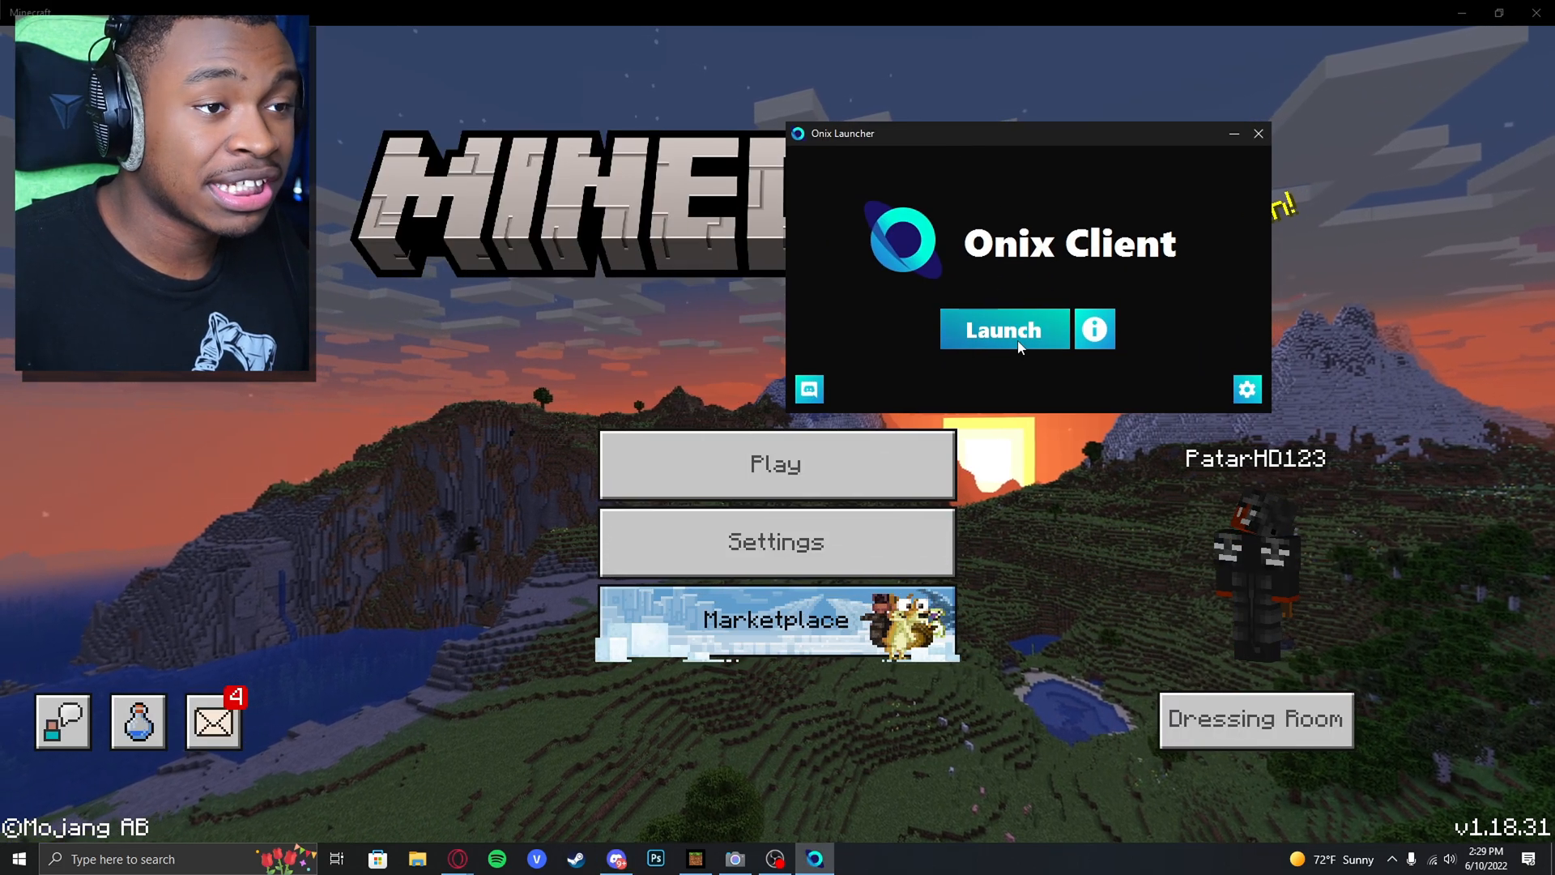
# Step: Launch Onix Client from the launcher, then bring up the Windows power-user menu
pyautogui.click(1002, 329)
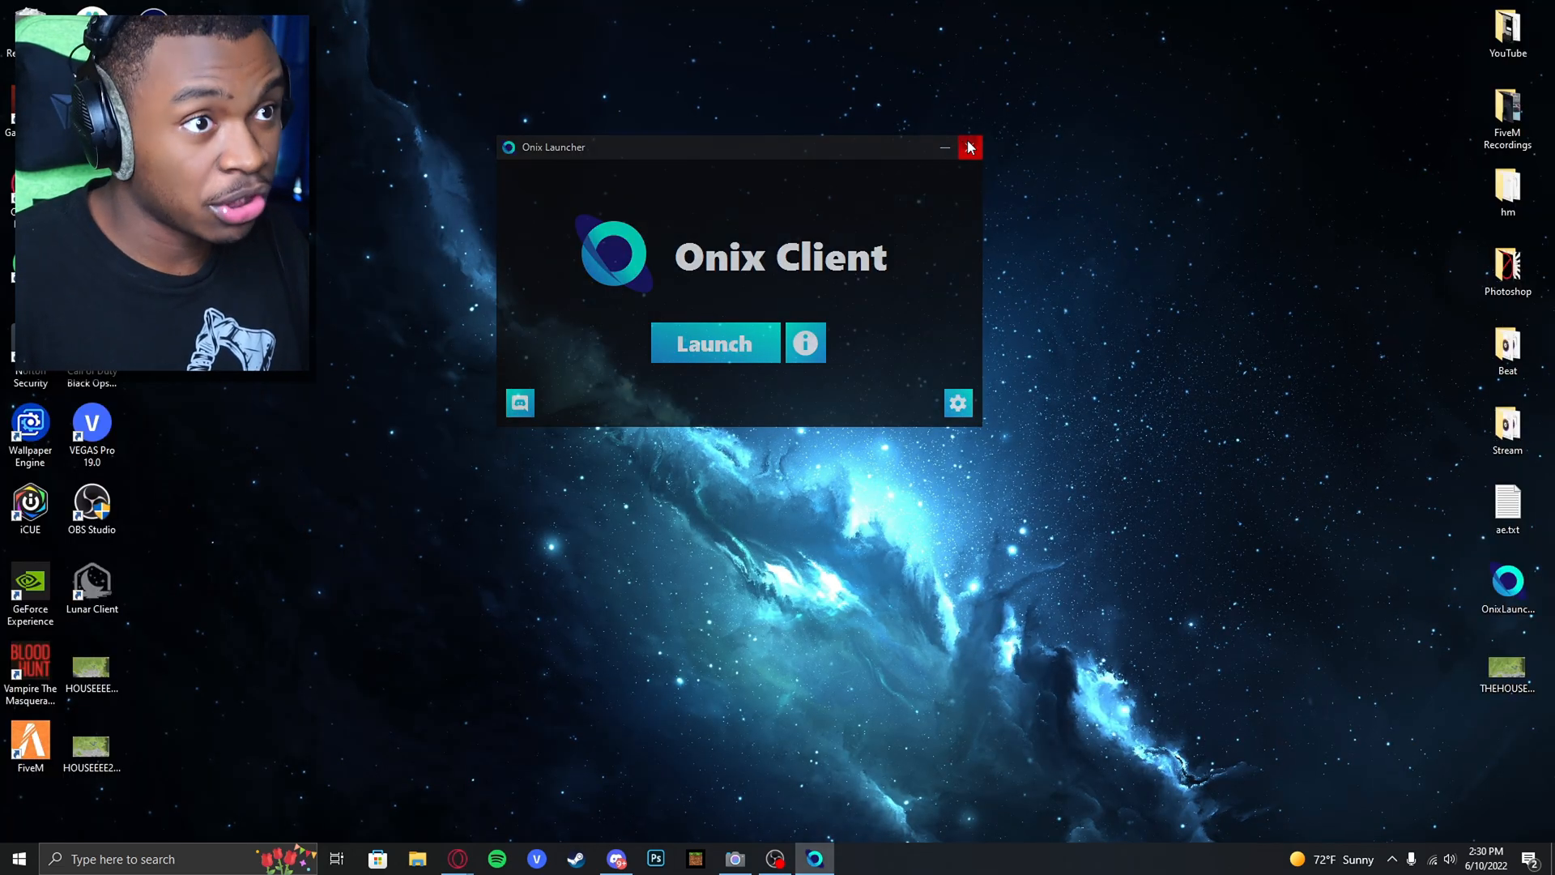
pyautogui.rightClick(18, 858)
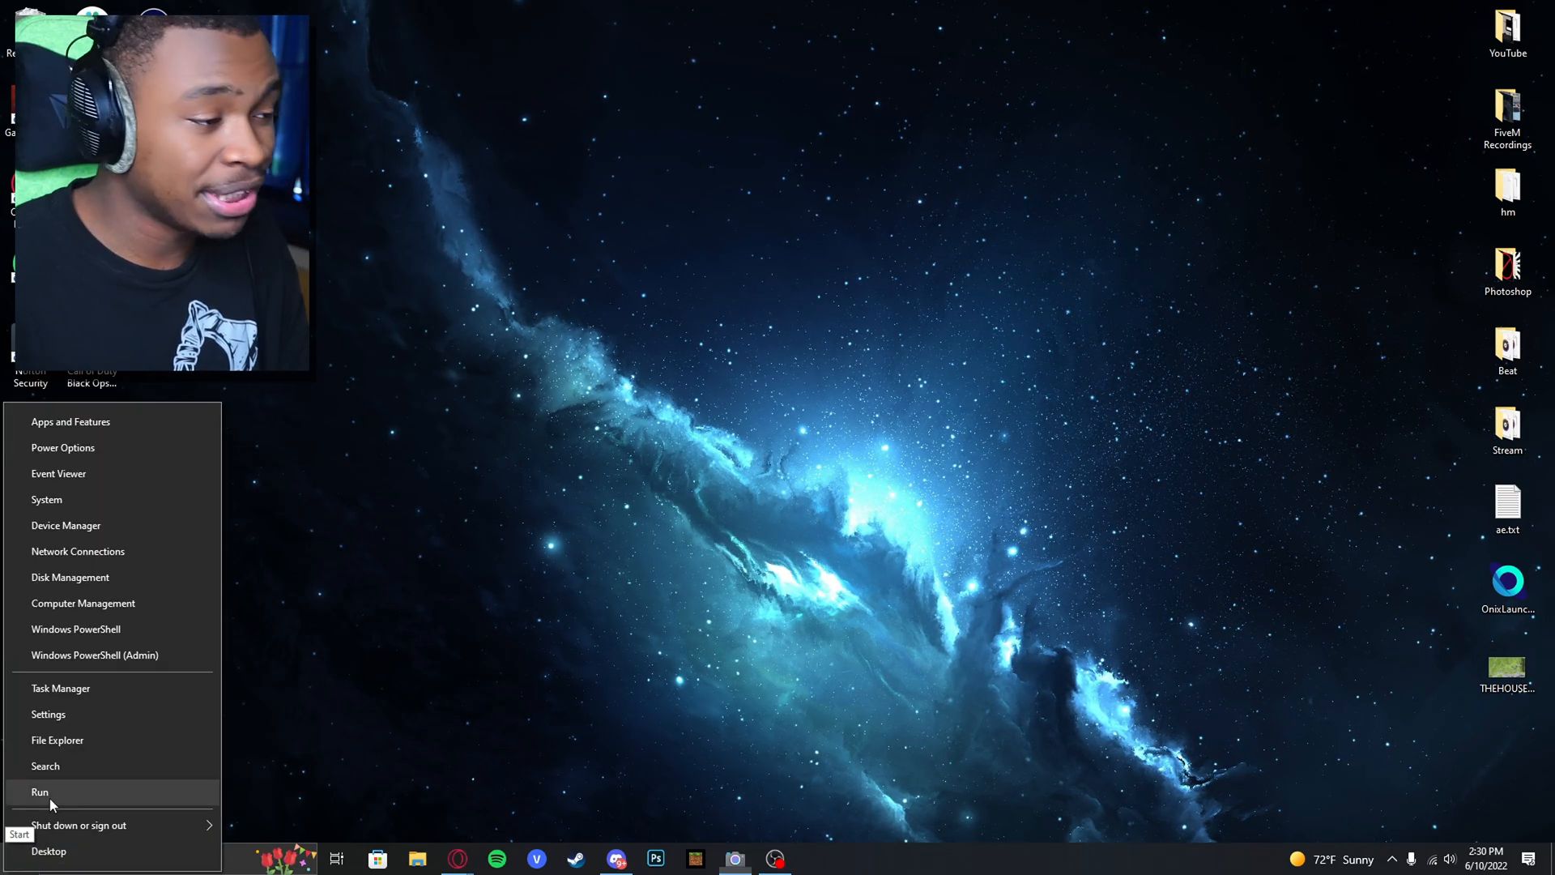
# Step: Run %localappdata% to show the AppData Local folder in File Explorer
pyautogui.click(39, 791)
pyautogui.write('%localappdata%')
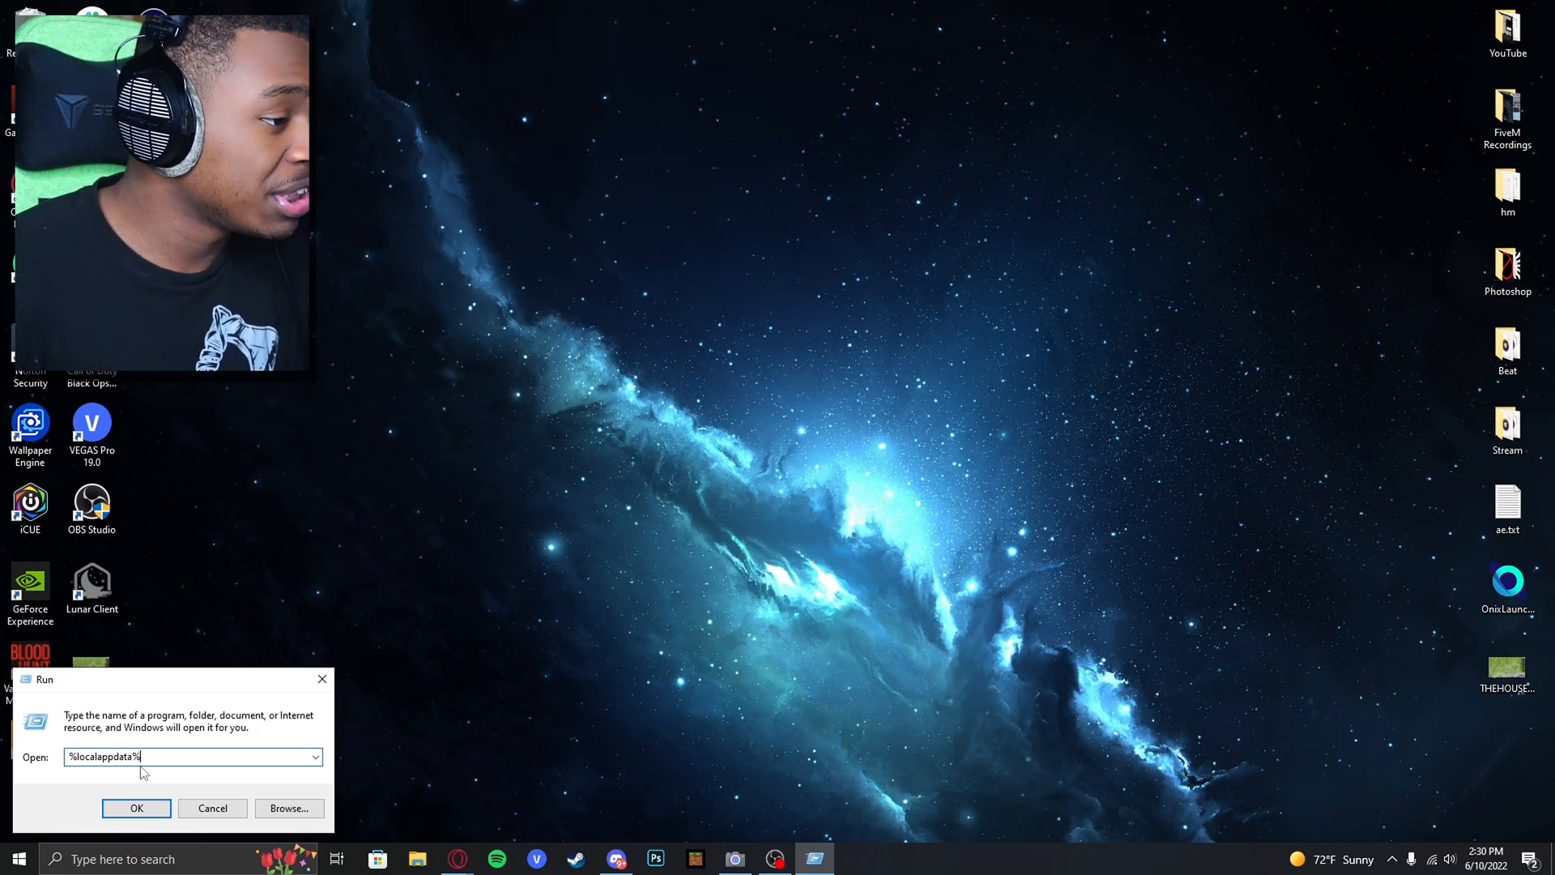
pyautogui.click(136, 807)
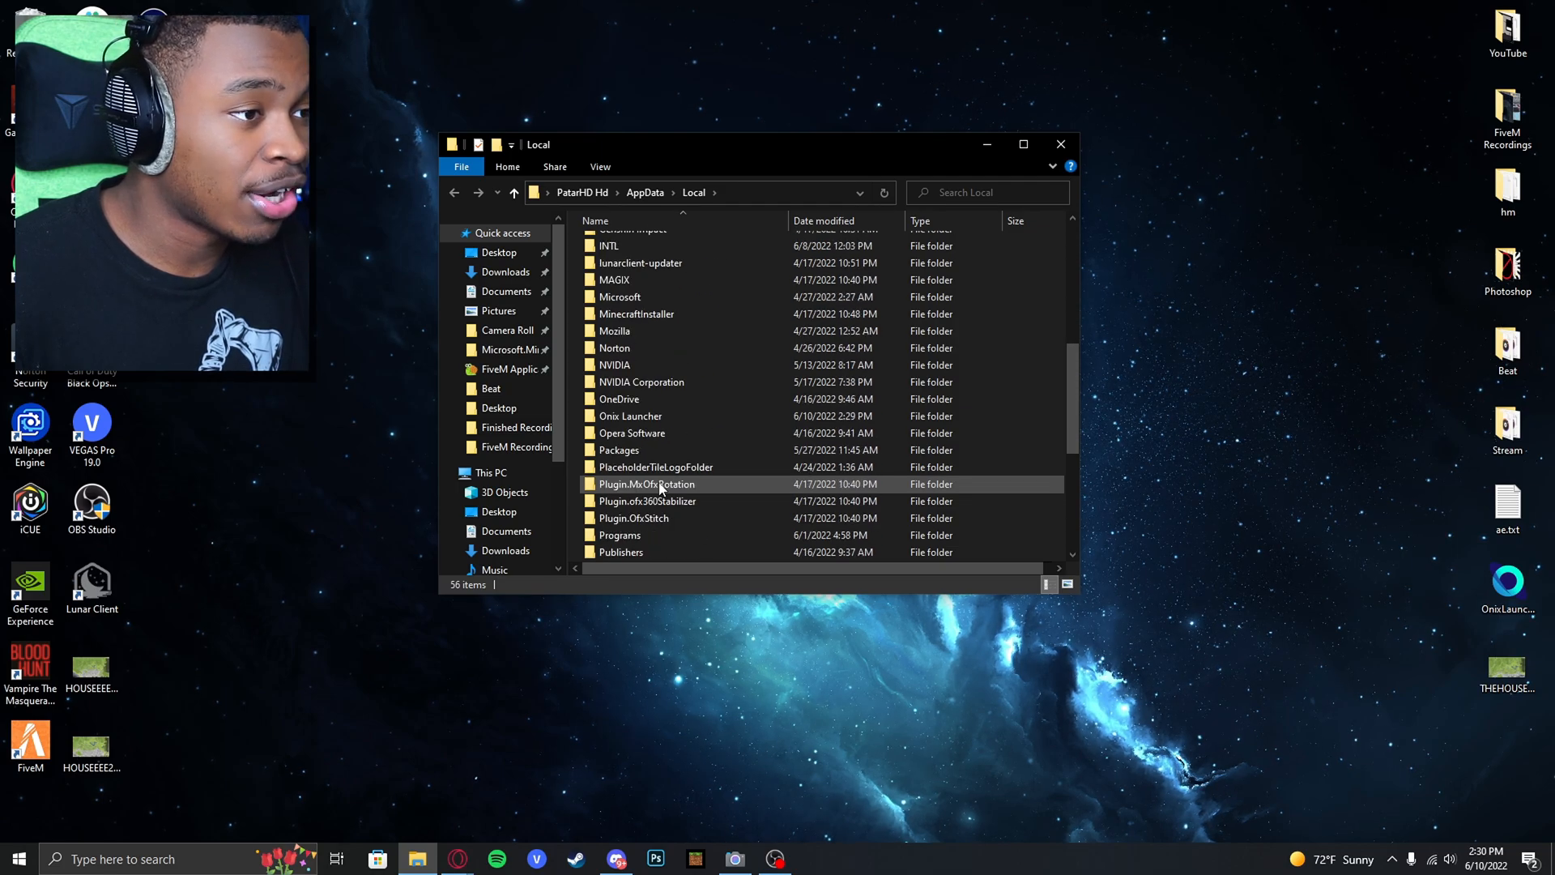
# Step: Delete OnixClient.dll from the Onix Launcher folder and return to Discord
pyautogui.doubleClick(630, 416)
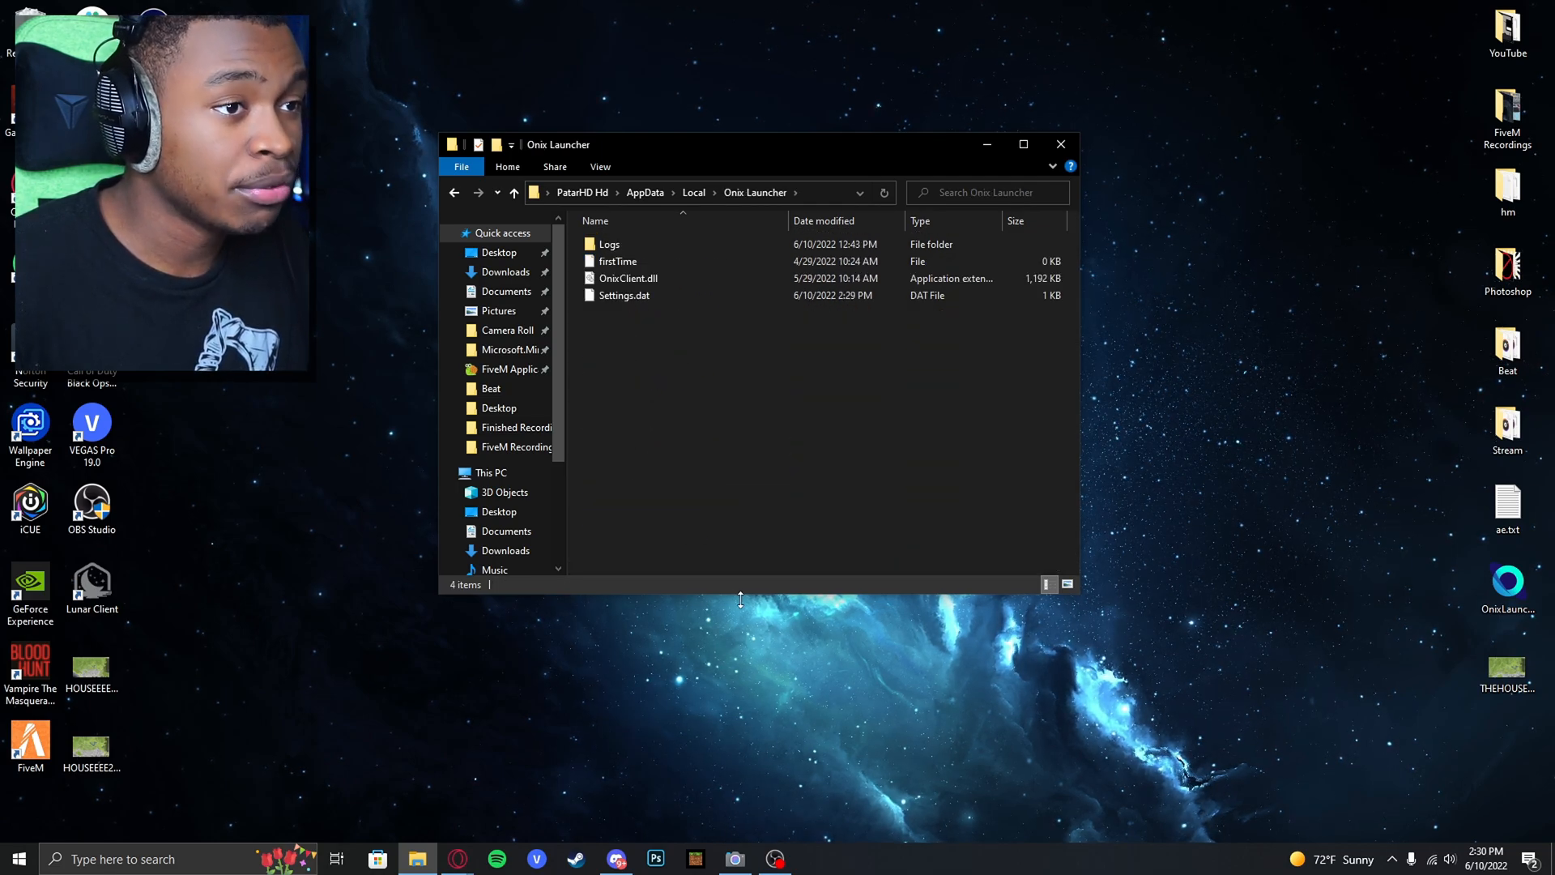
pyautogui.moveTo(628, 278)
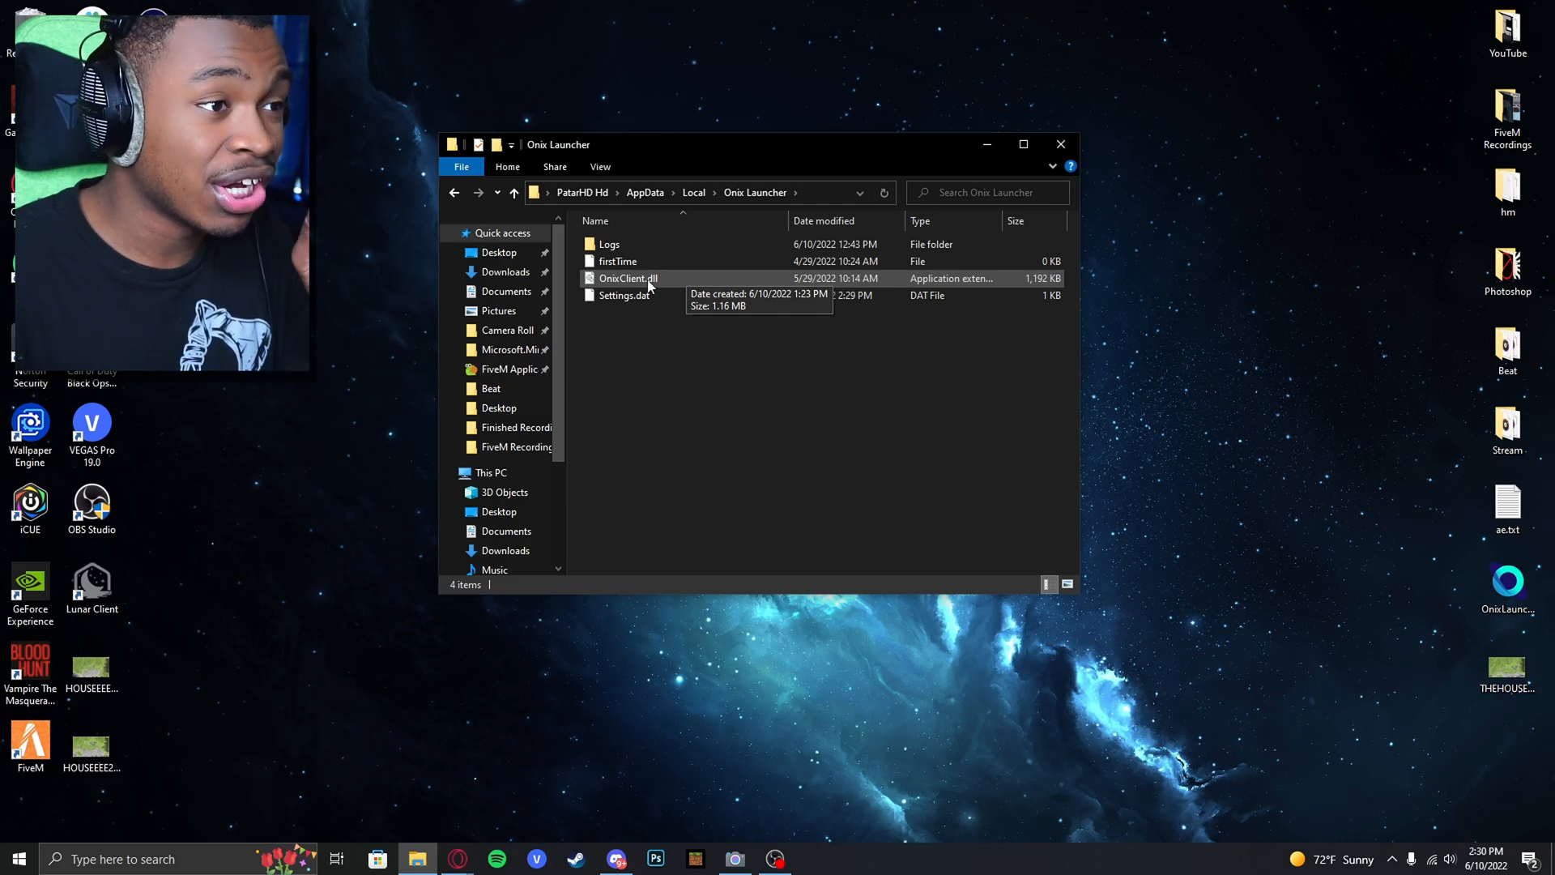
pyautogui.click(626, 278)
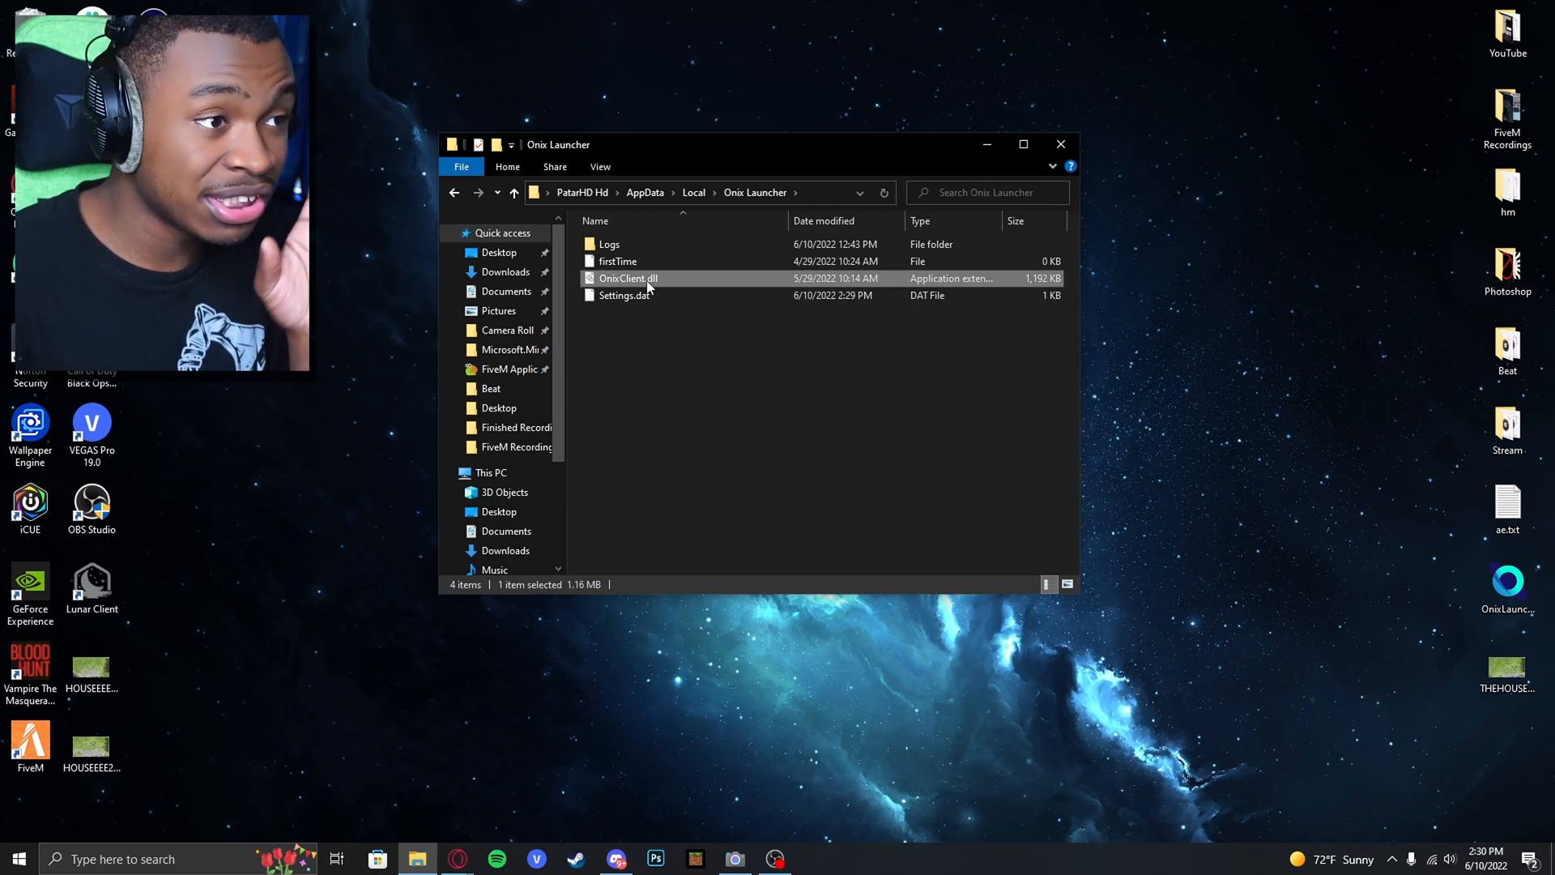
pyautogui.moveTo(694, 297)
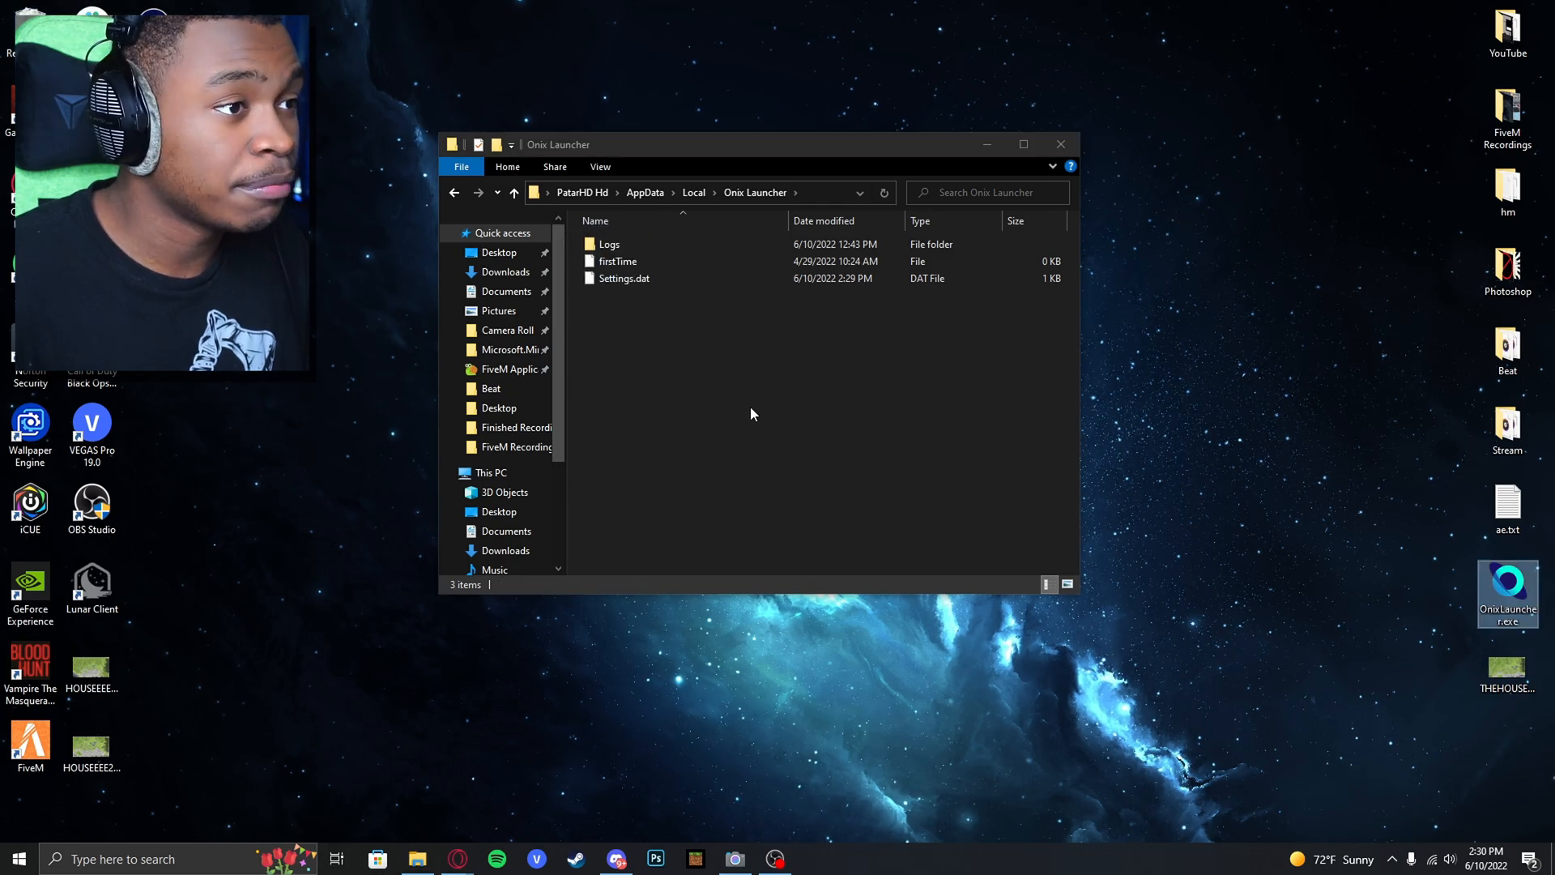
pyautogui.click(615, 858)
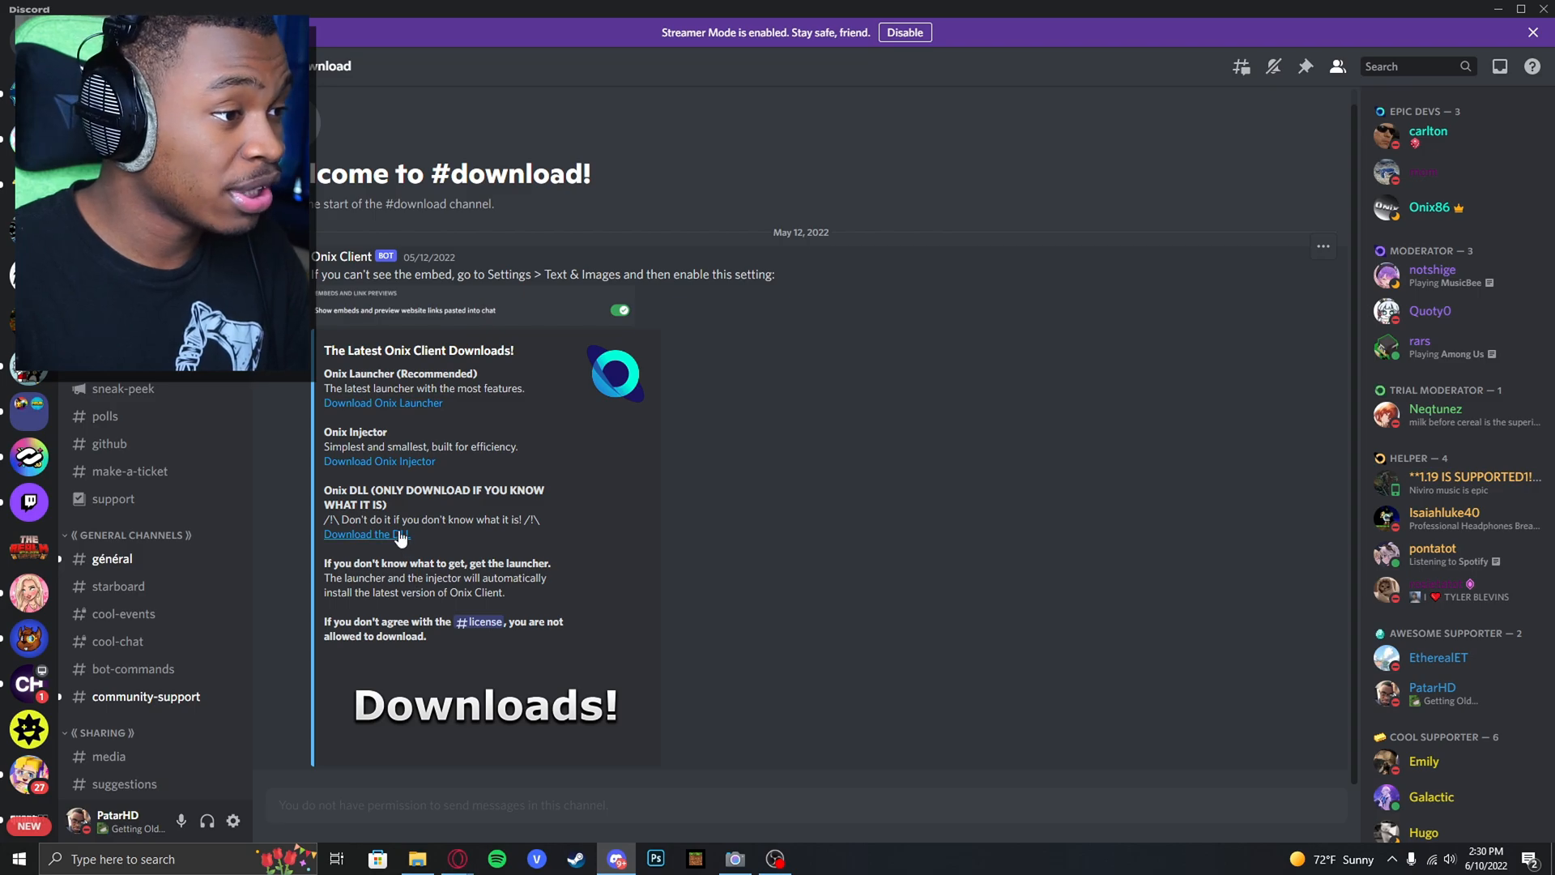
pyautogui.moveTo(367, 534)
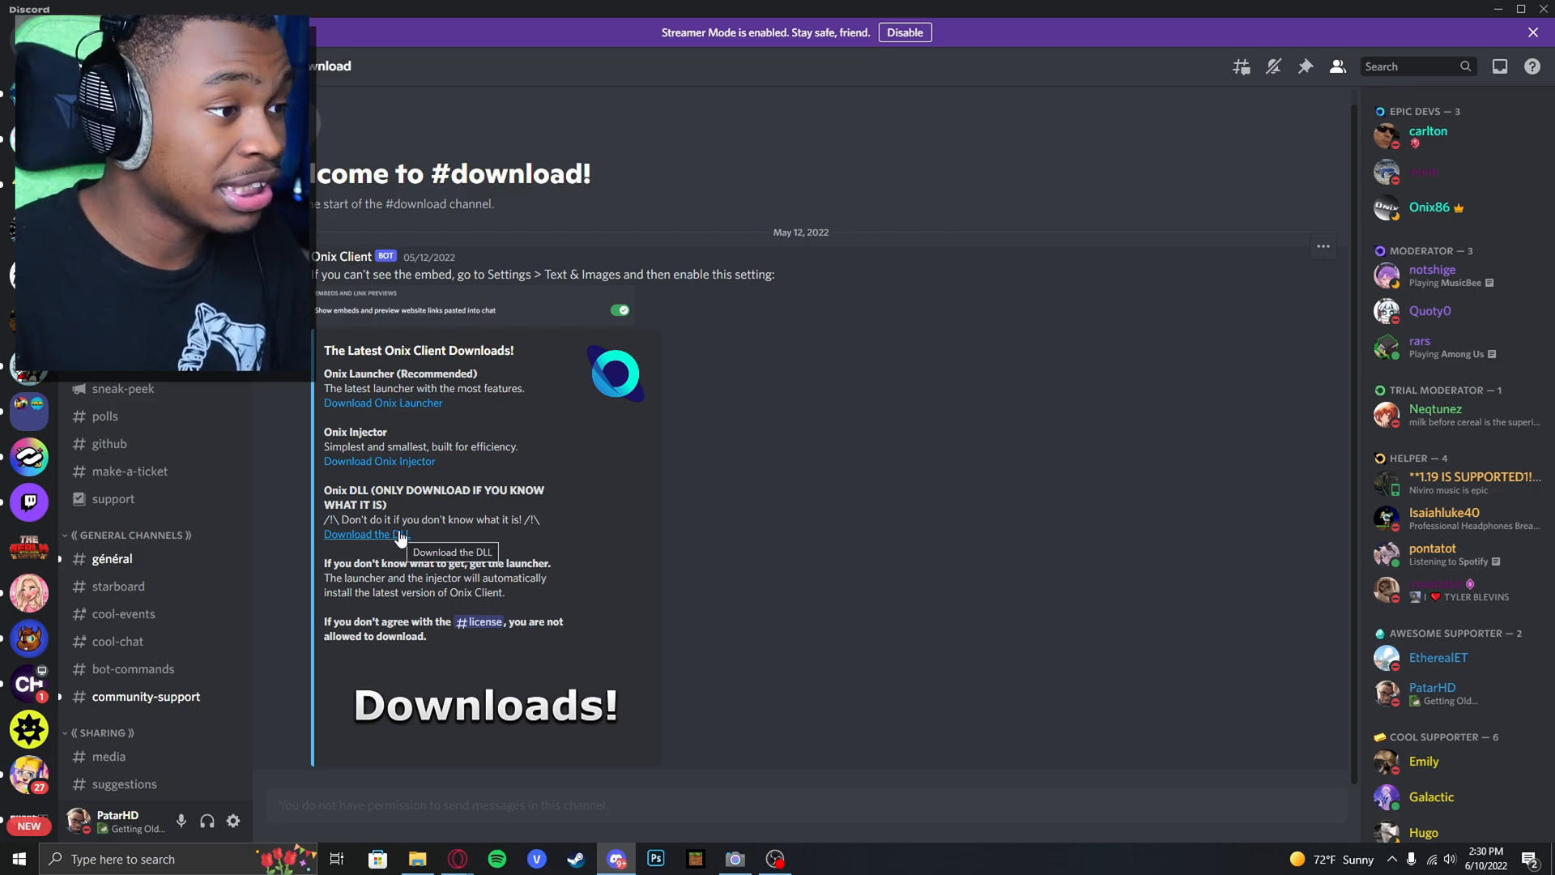
# Step: Download the Onix DLL as OnixClient.dll into Downloads, replacing the existing copy
pyautogui.click(366, 534)
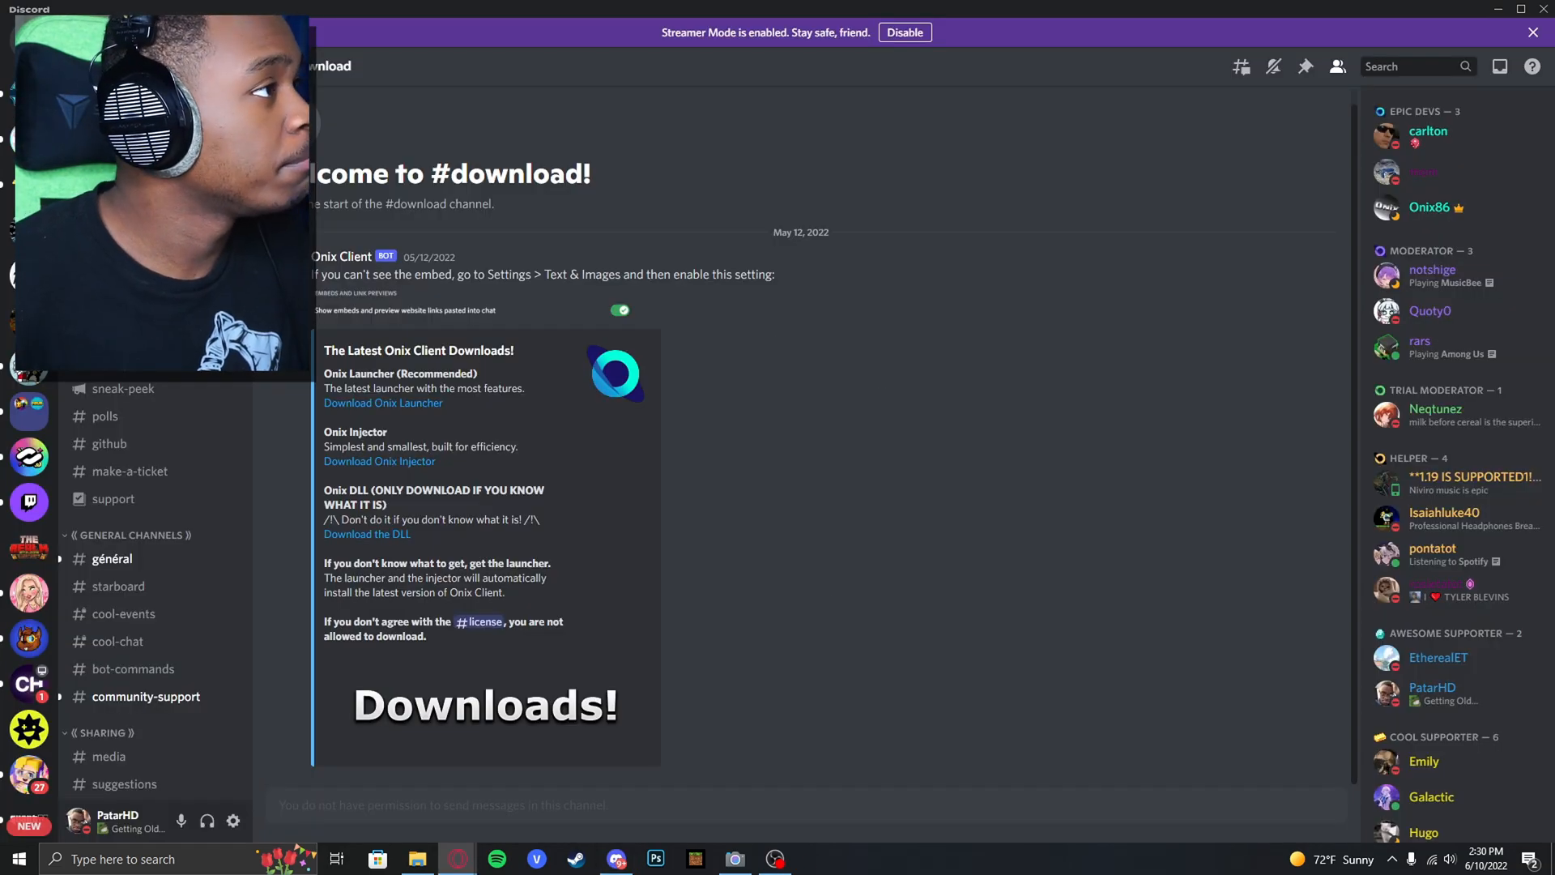
pyautogui.click(366, 534)
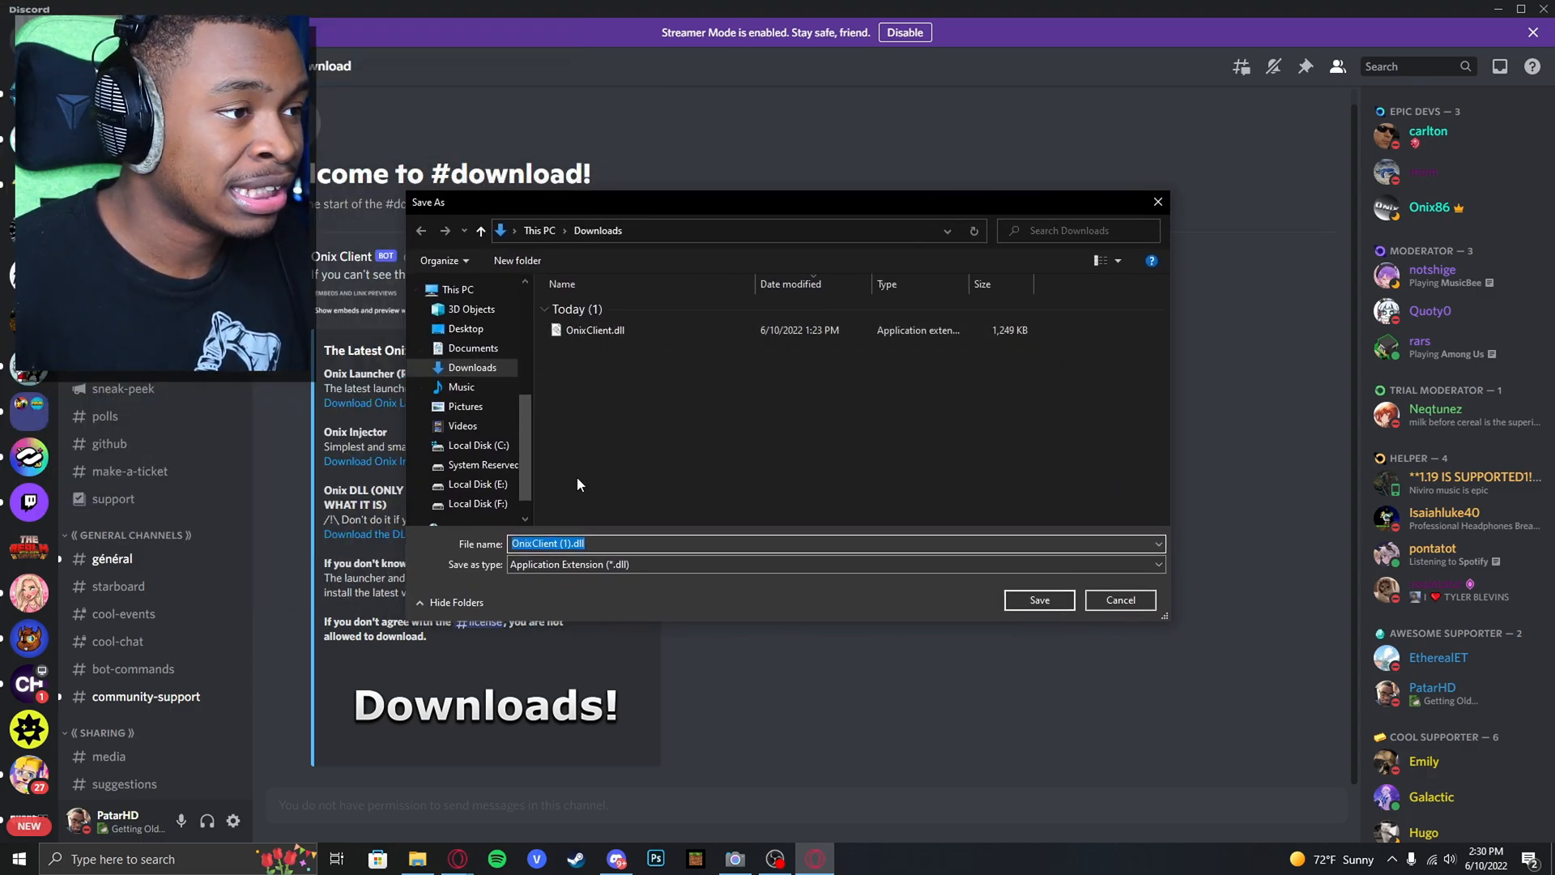
pyautogui.click(595, 330)
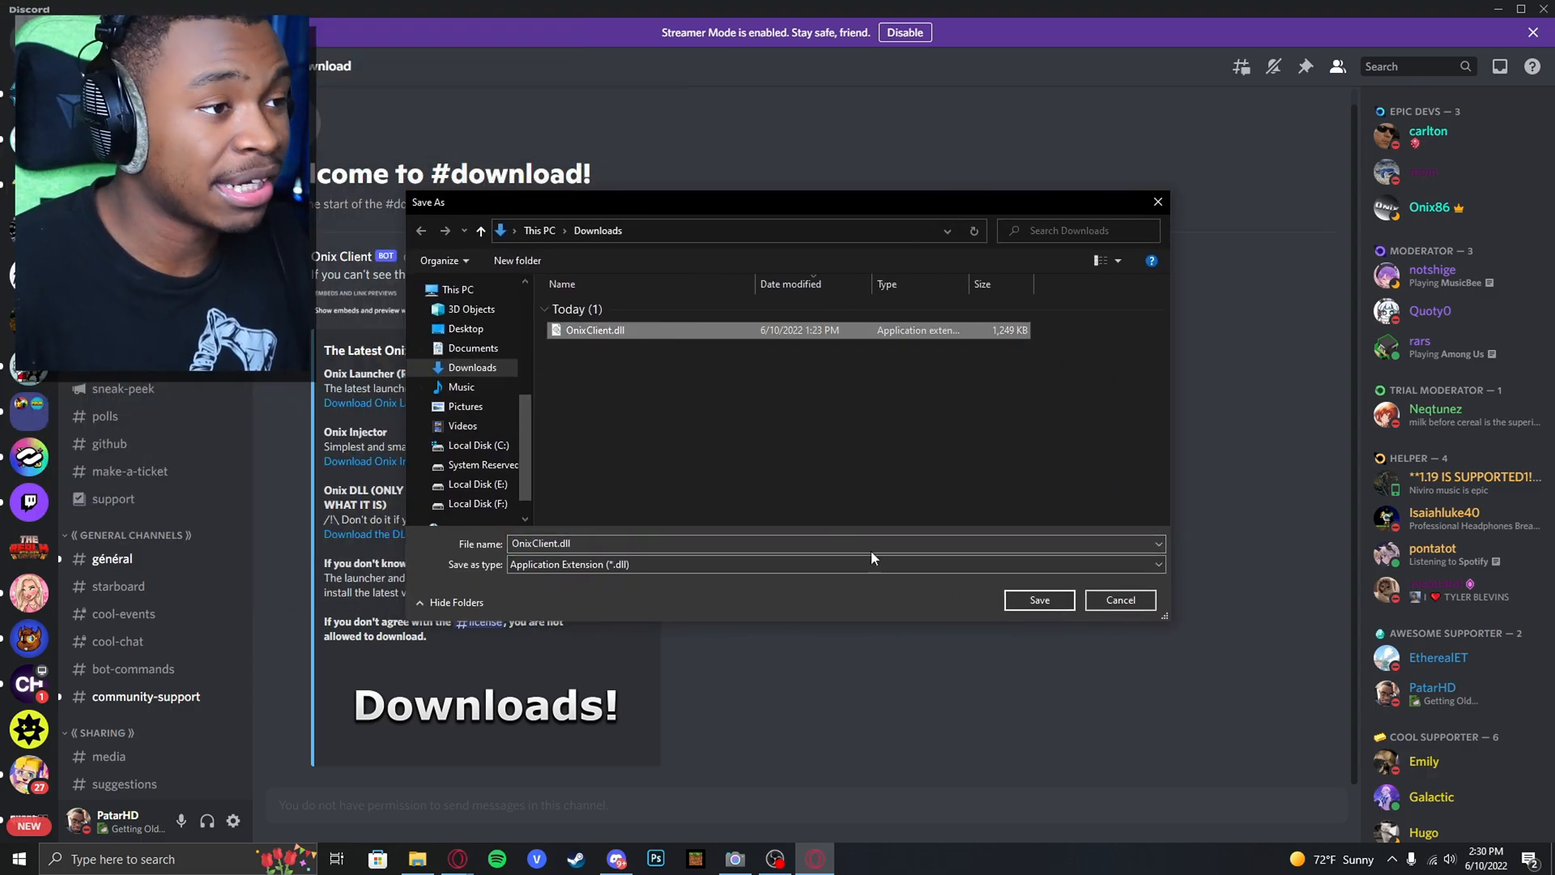
pyautogui.click(1037, 599)
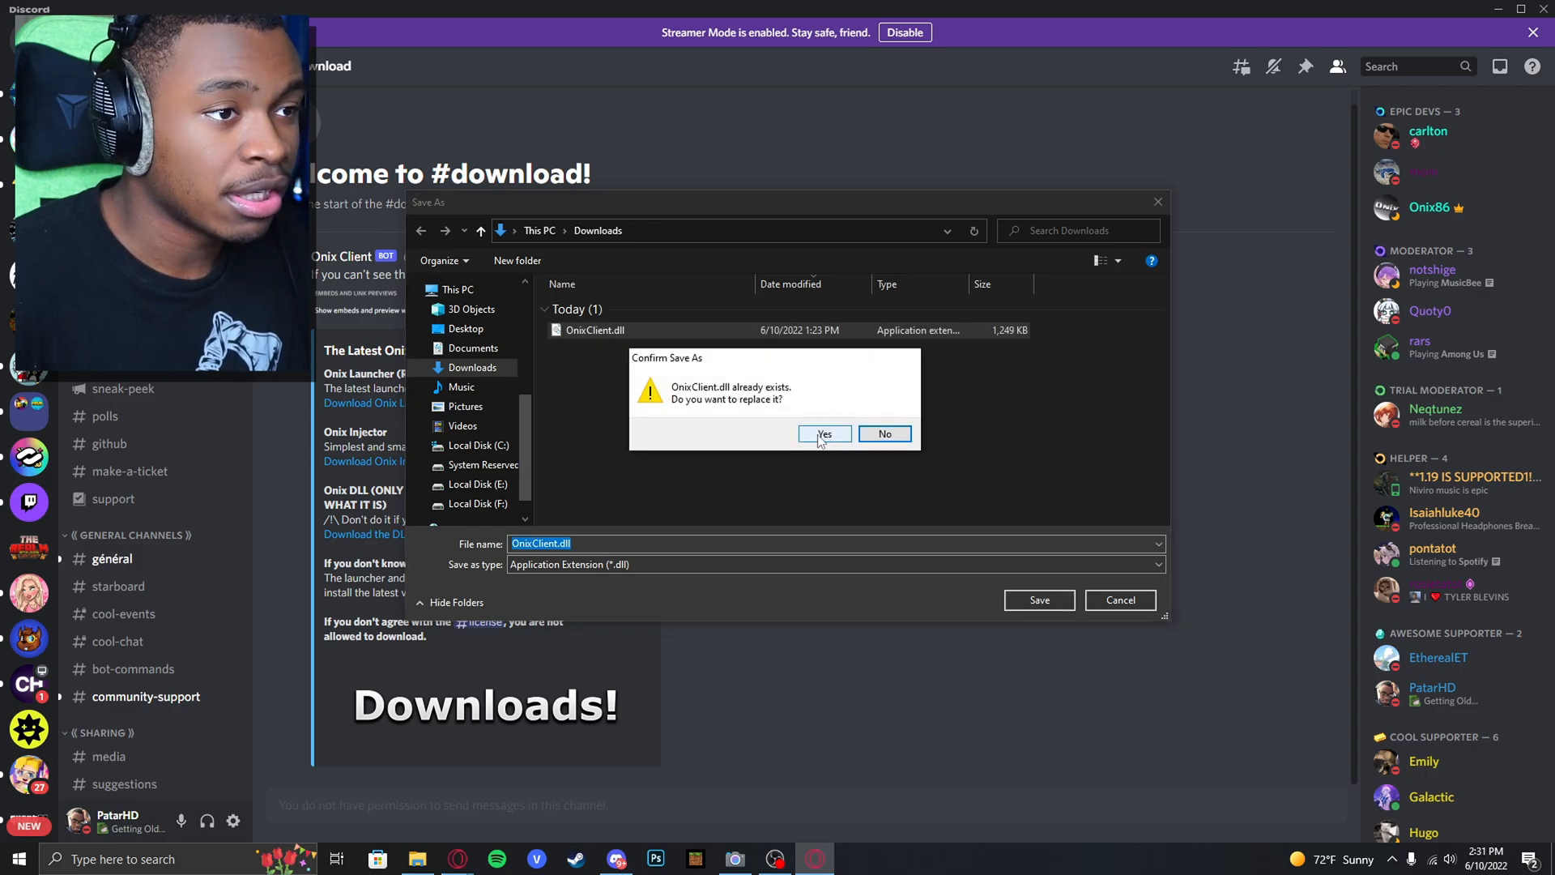
pyautogui.click(823, 433)
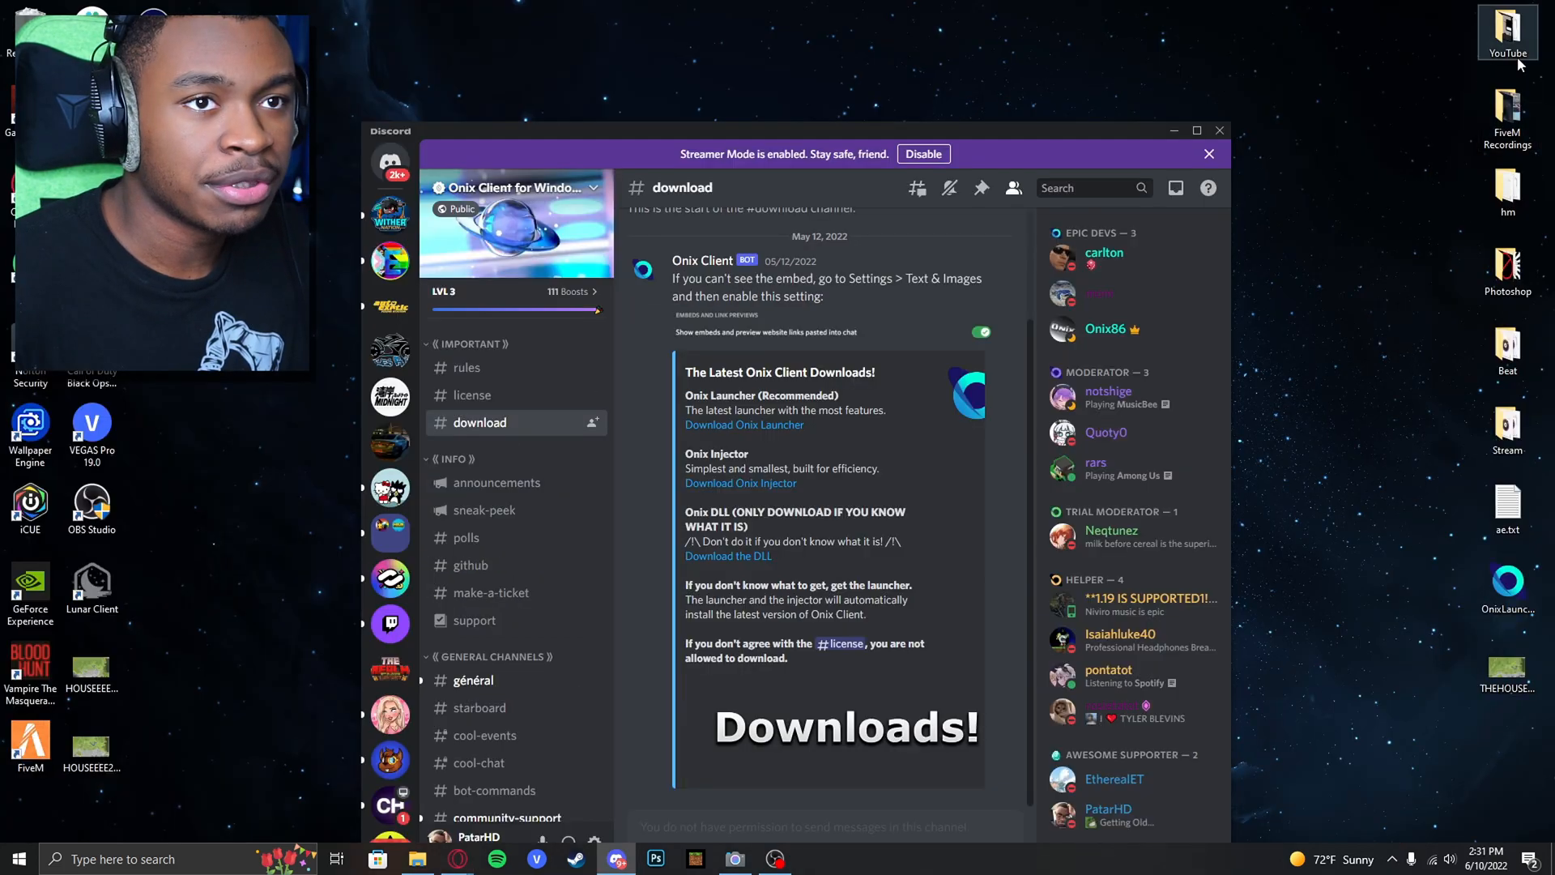
# Step: Remove OnixClient.dll from the Downloads folder's Today group
pyautogui.click(416, 859)
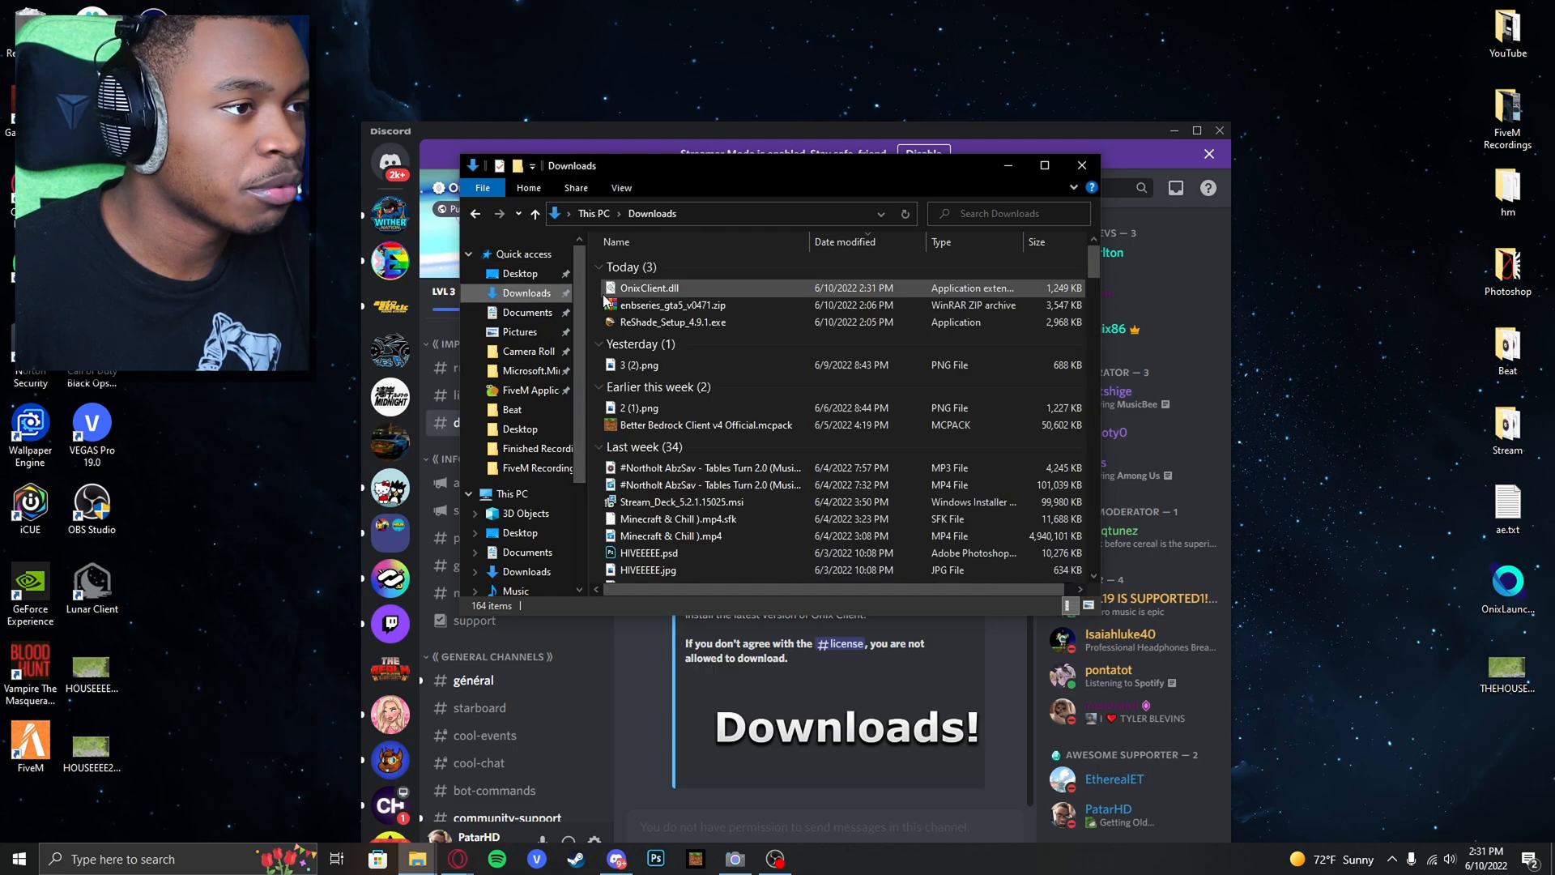
pyautogui.moveTo(655, 293)
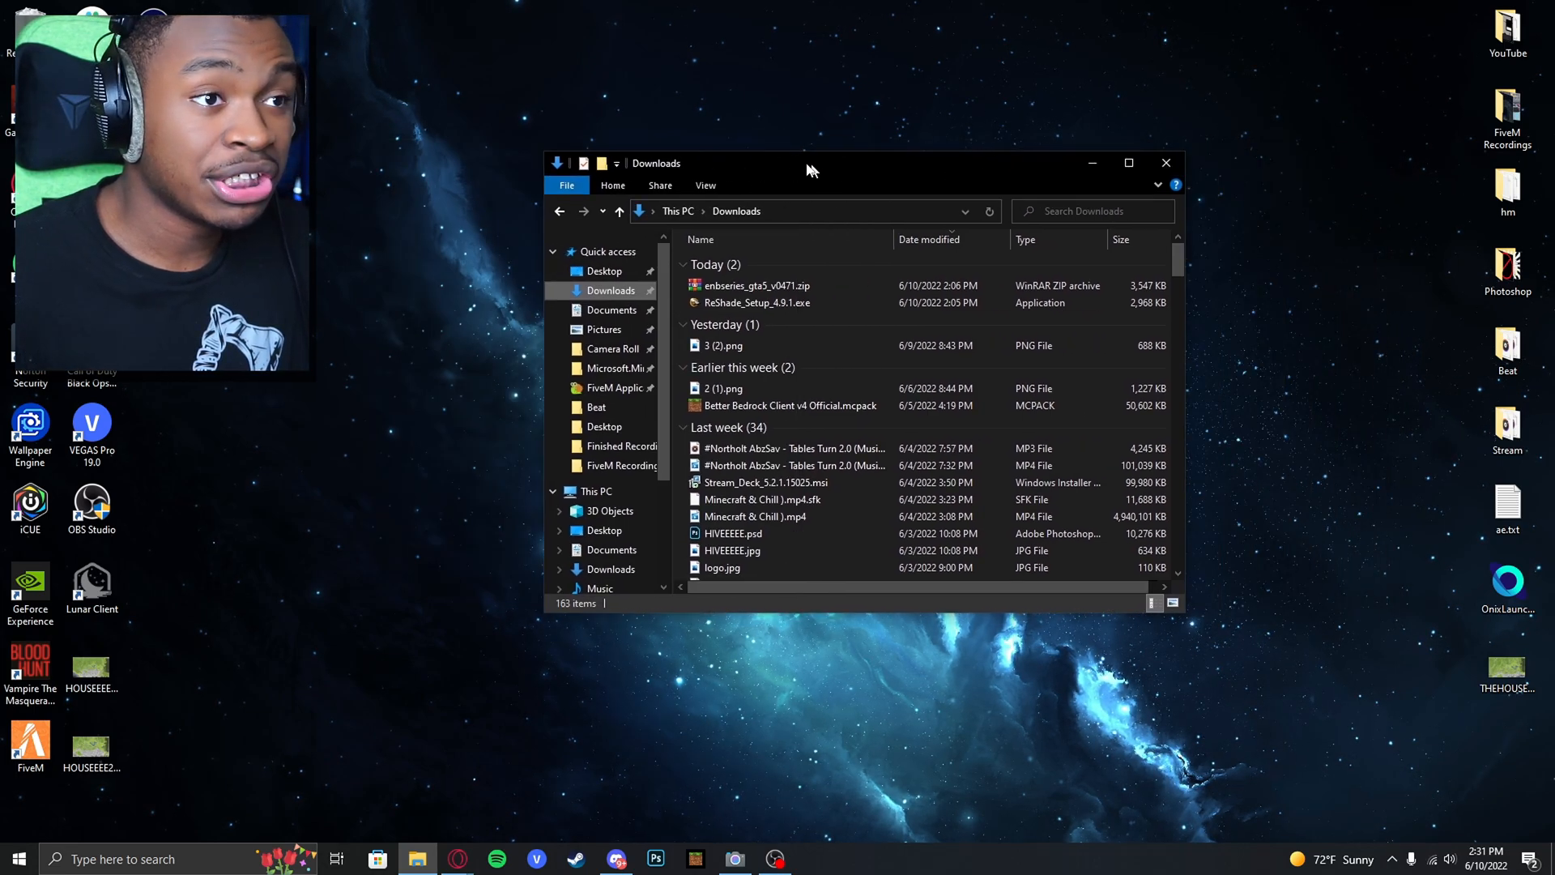
pyautogui.click(1166, 163)
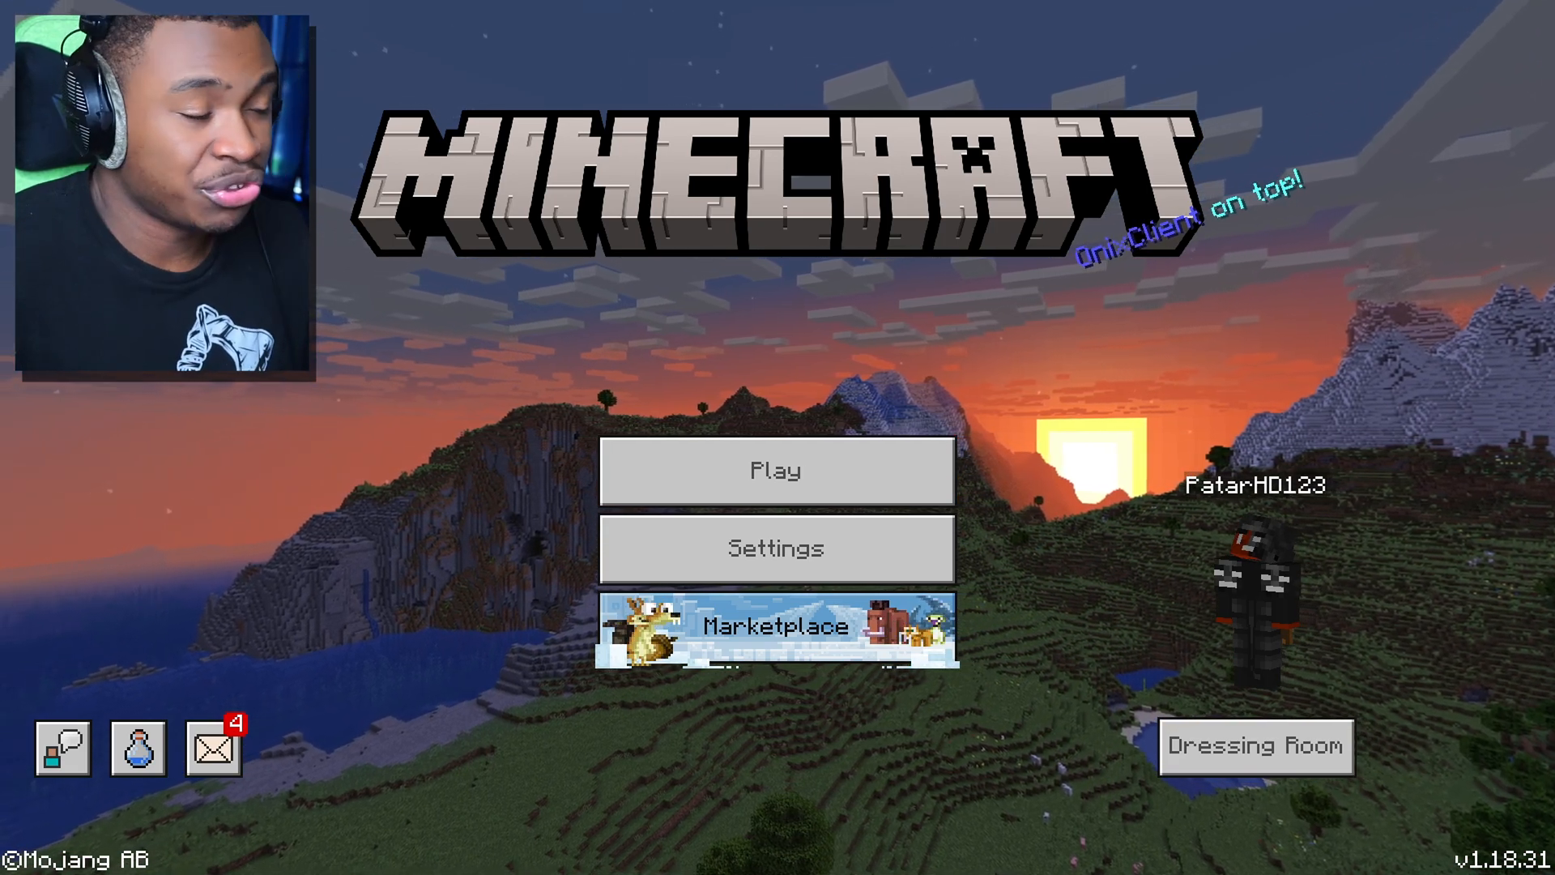
# Step: Start playing from the title screen and load into the flat world
pyautogui.click(776, 469)
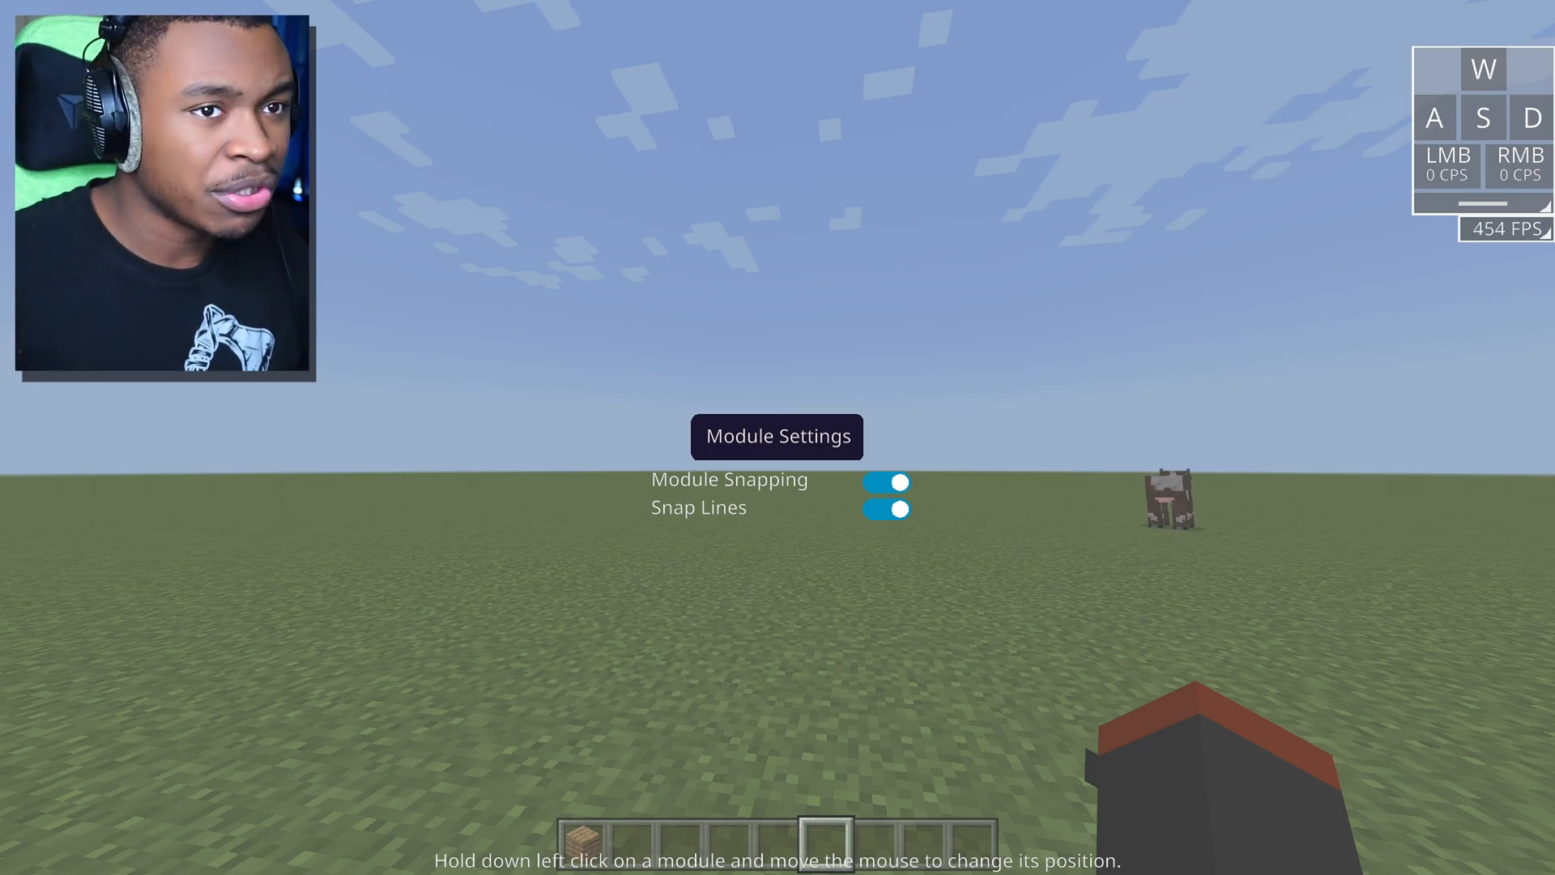
# Step: Enable Force Disable V-Sync in Onix Client's Global Settings, revealing FPS Limit at 0
pyautogui.press('l')
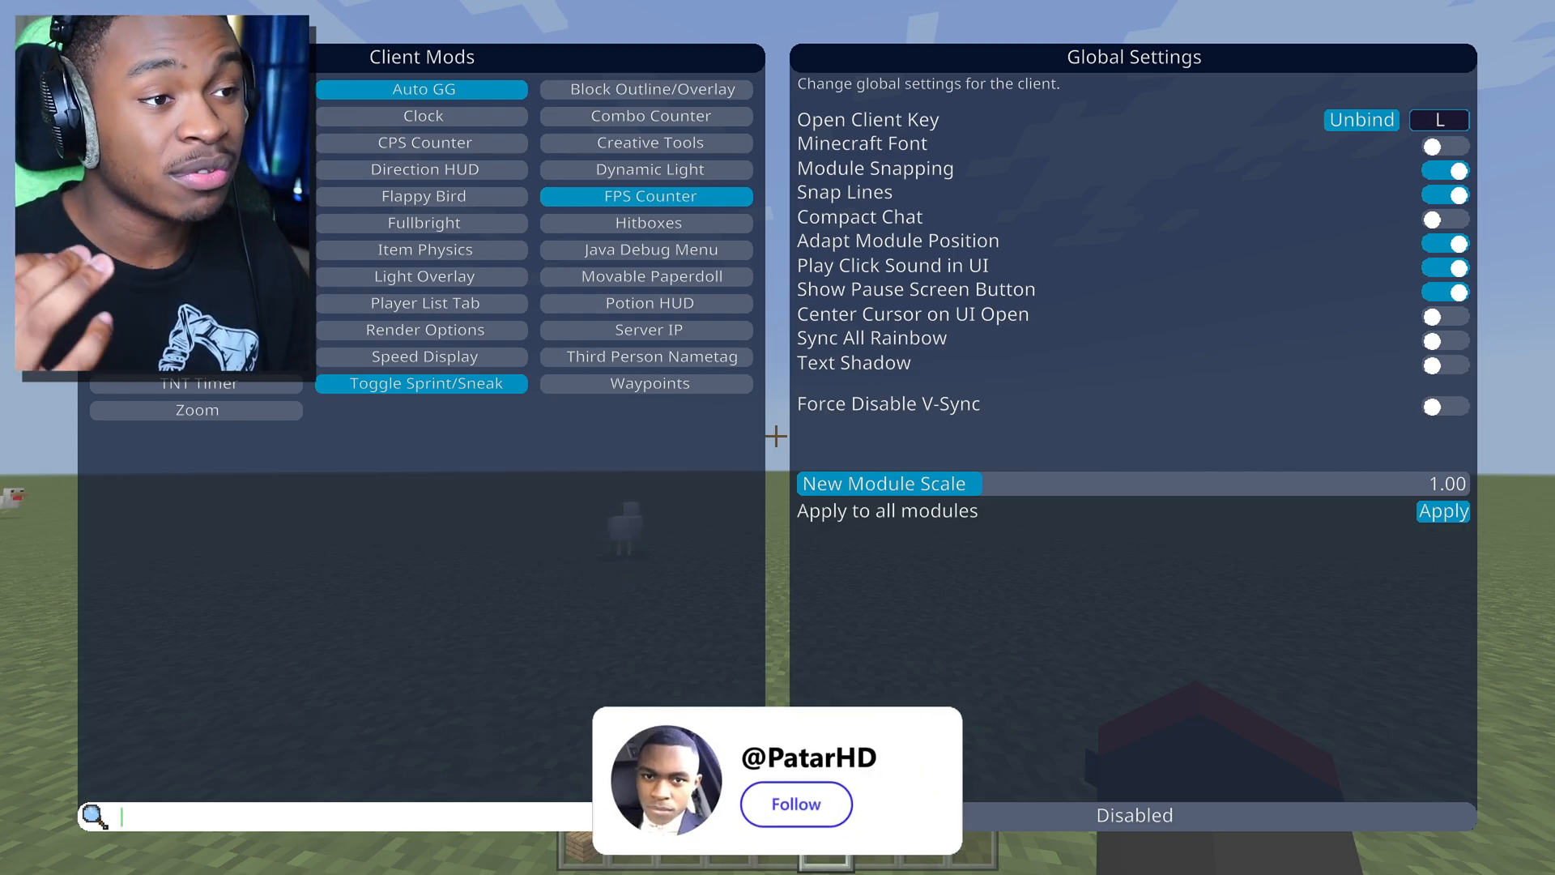
pyautogui.click(794, 803)
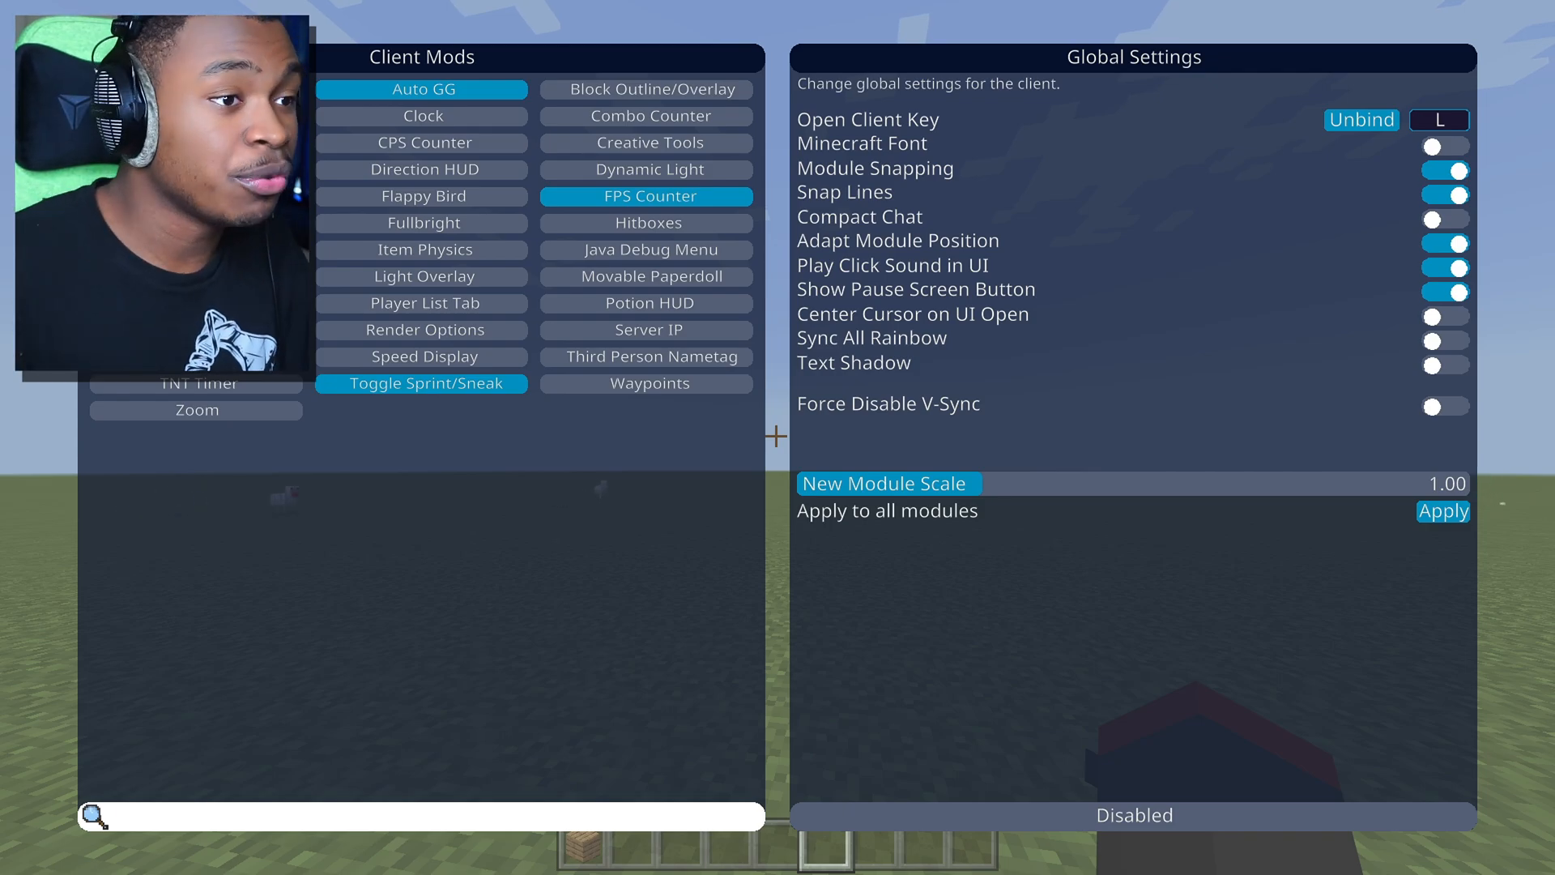
pyautogui.click(1442, 405)
pyautogui.write('llll')
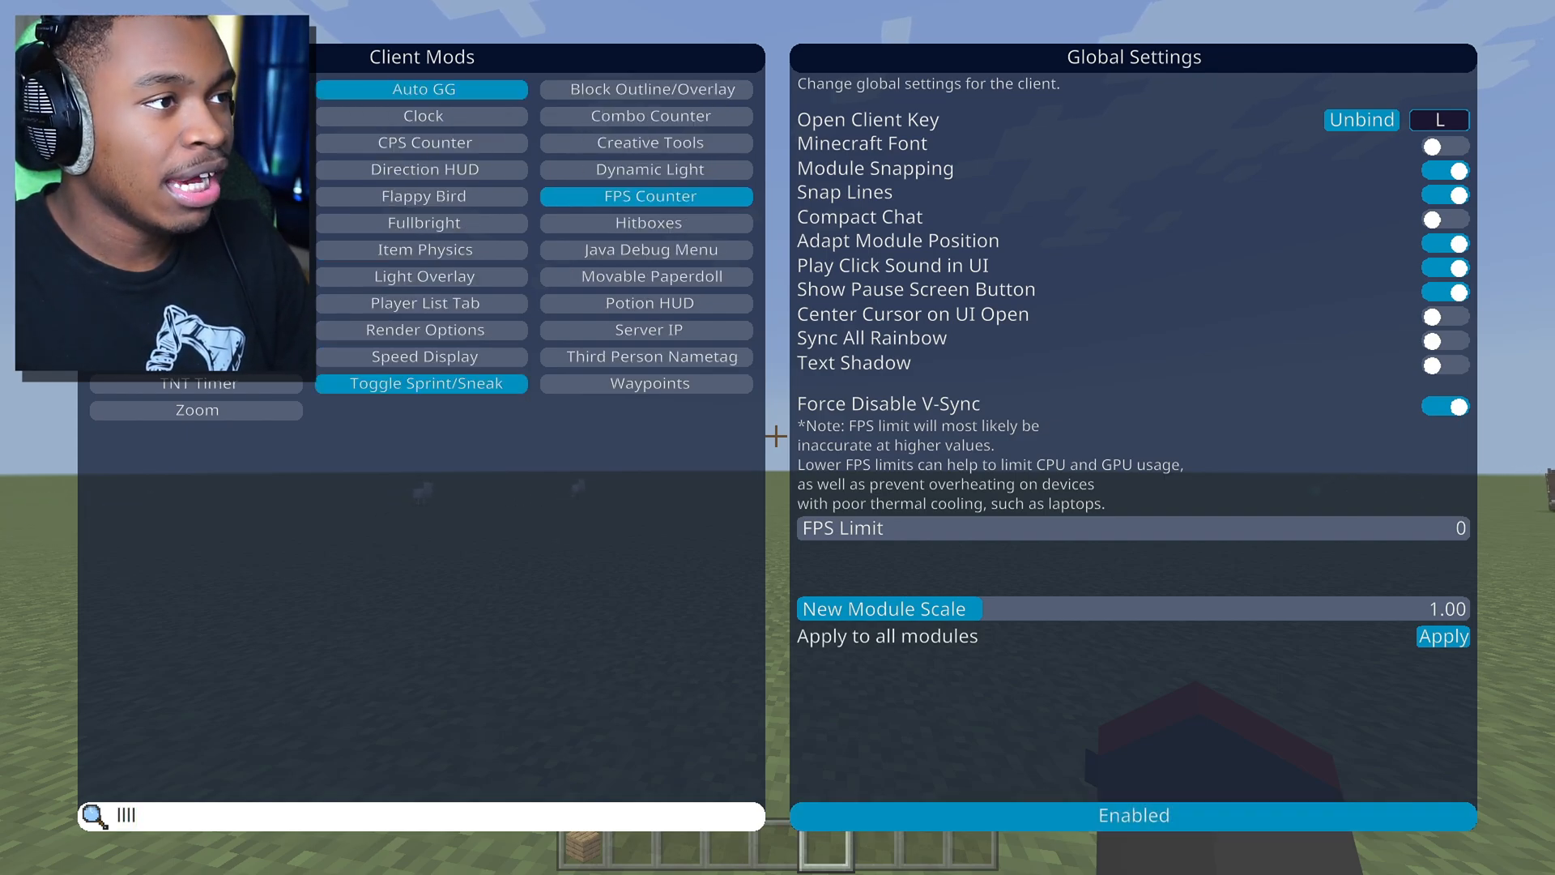
# Step: Check in-game FPS between settings visits, leaving the FPS Limit at 0 for about 453 FPS
pyautogui.press('Escape')
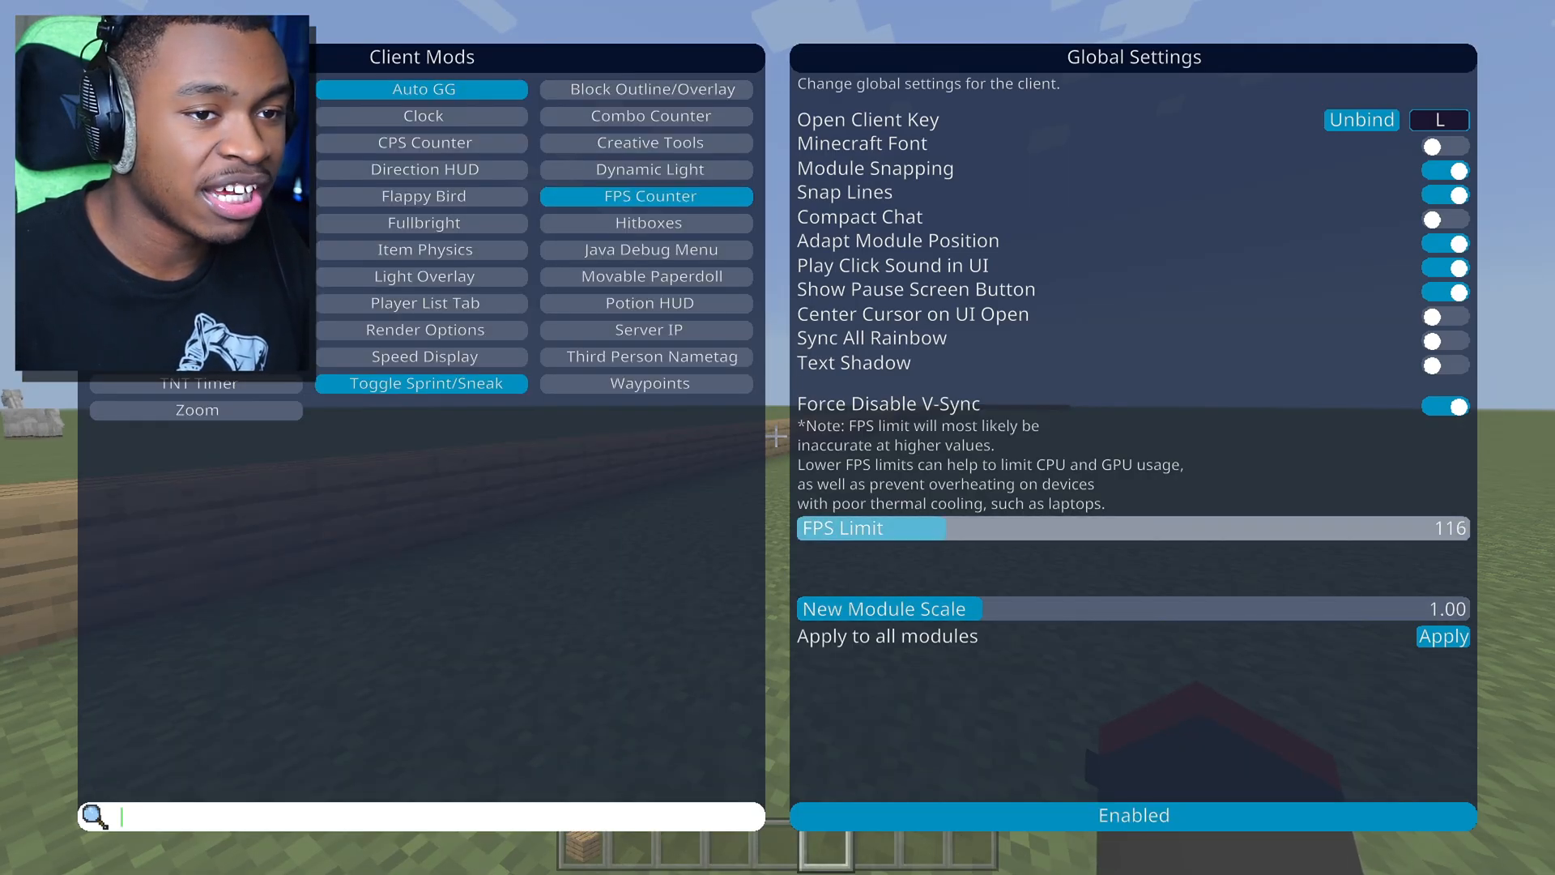
pyautogui.press('Escape')
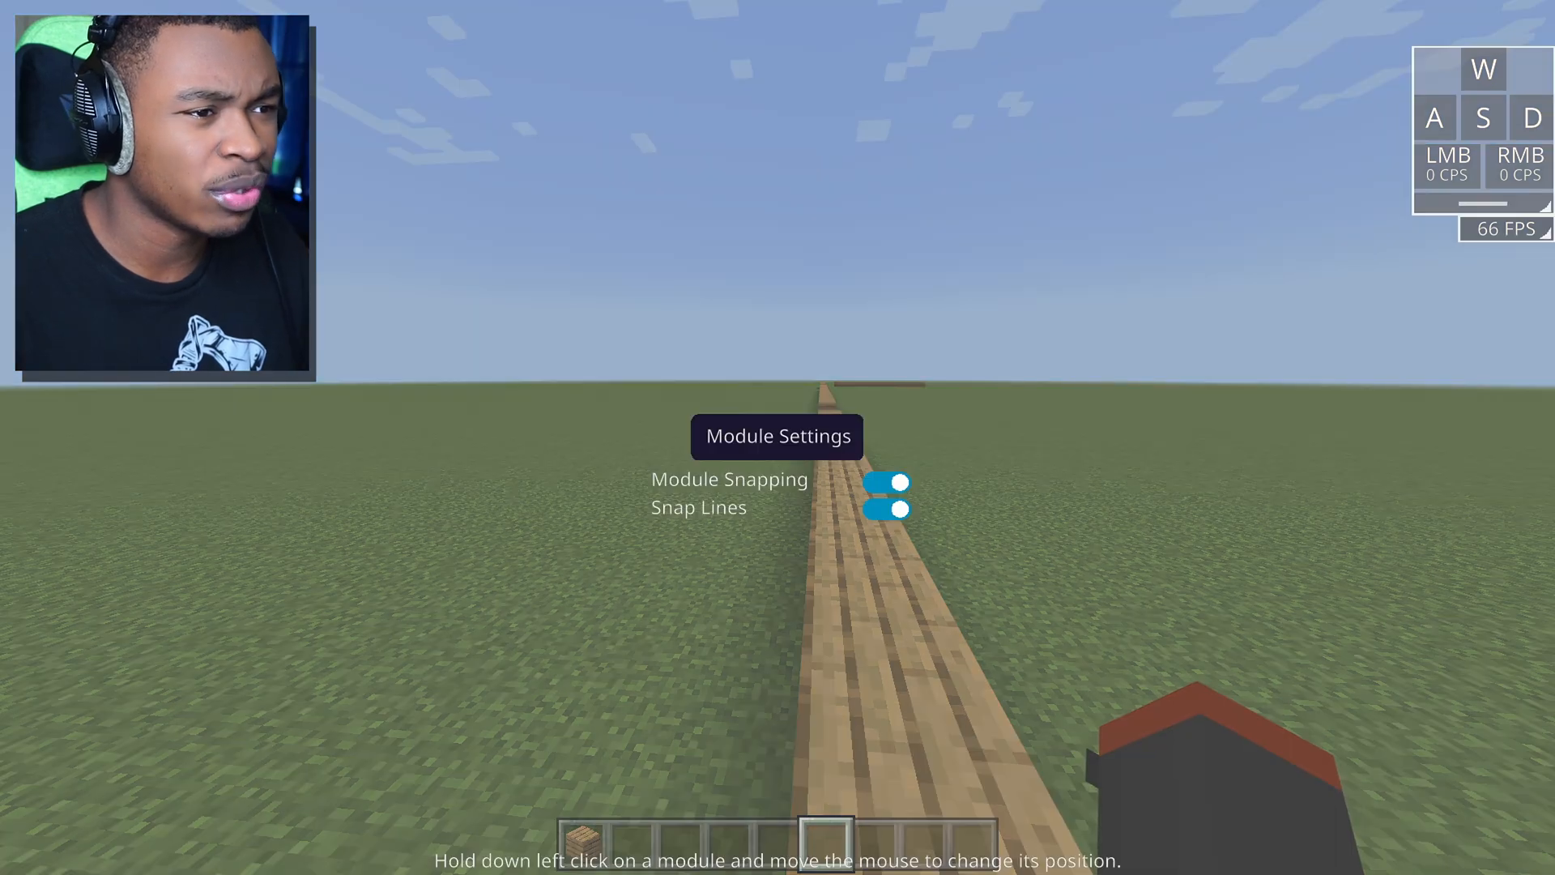
pyautogui.press('l')
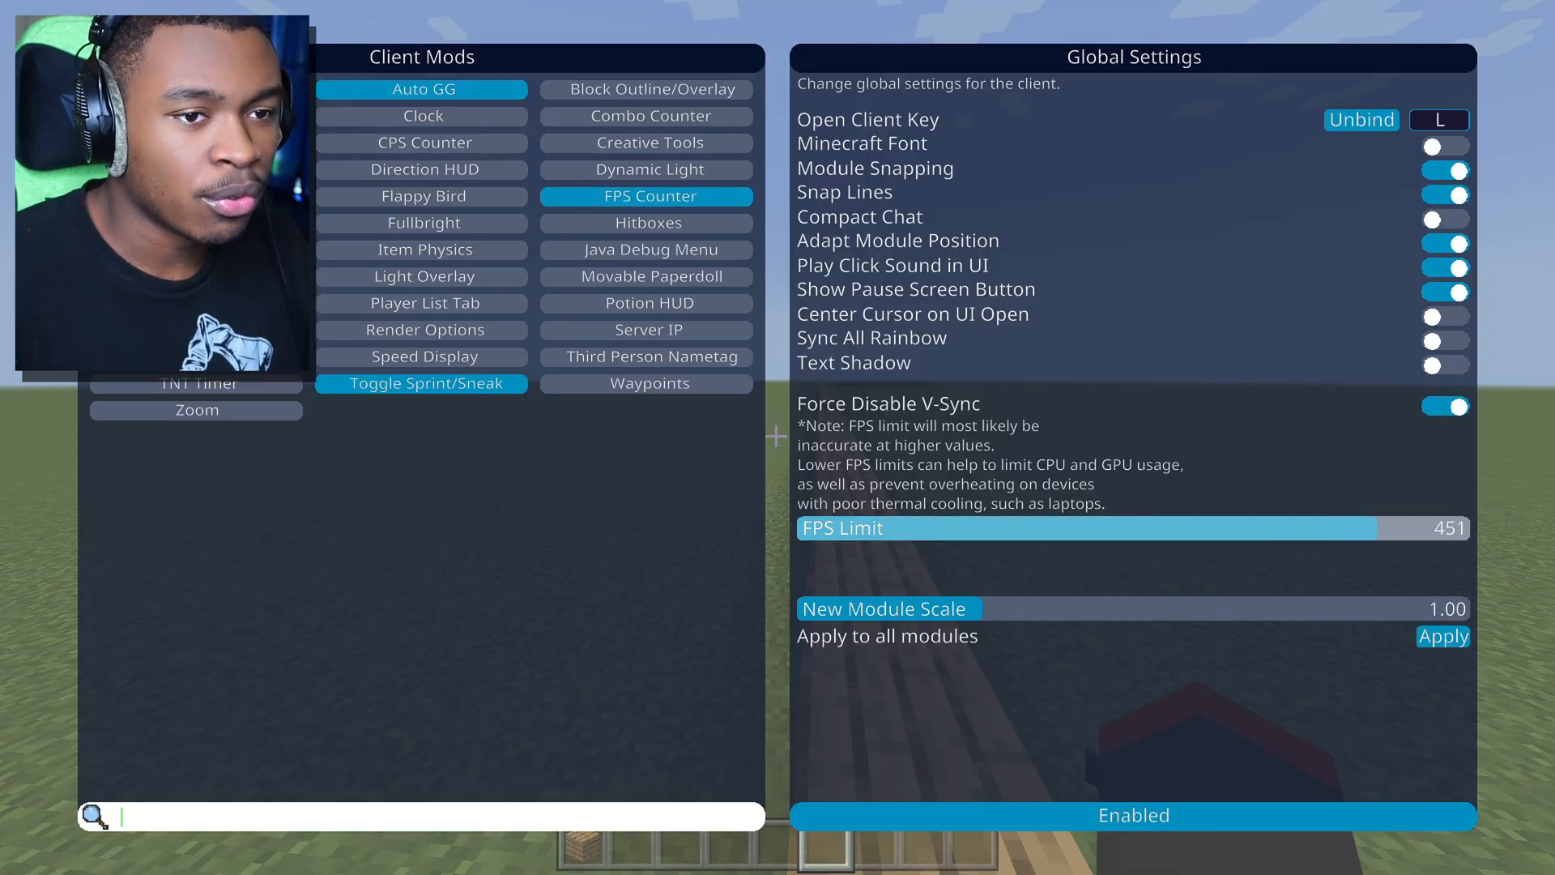
pyautogui.press('Escape')
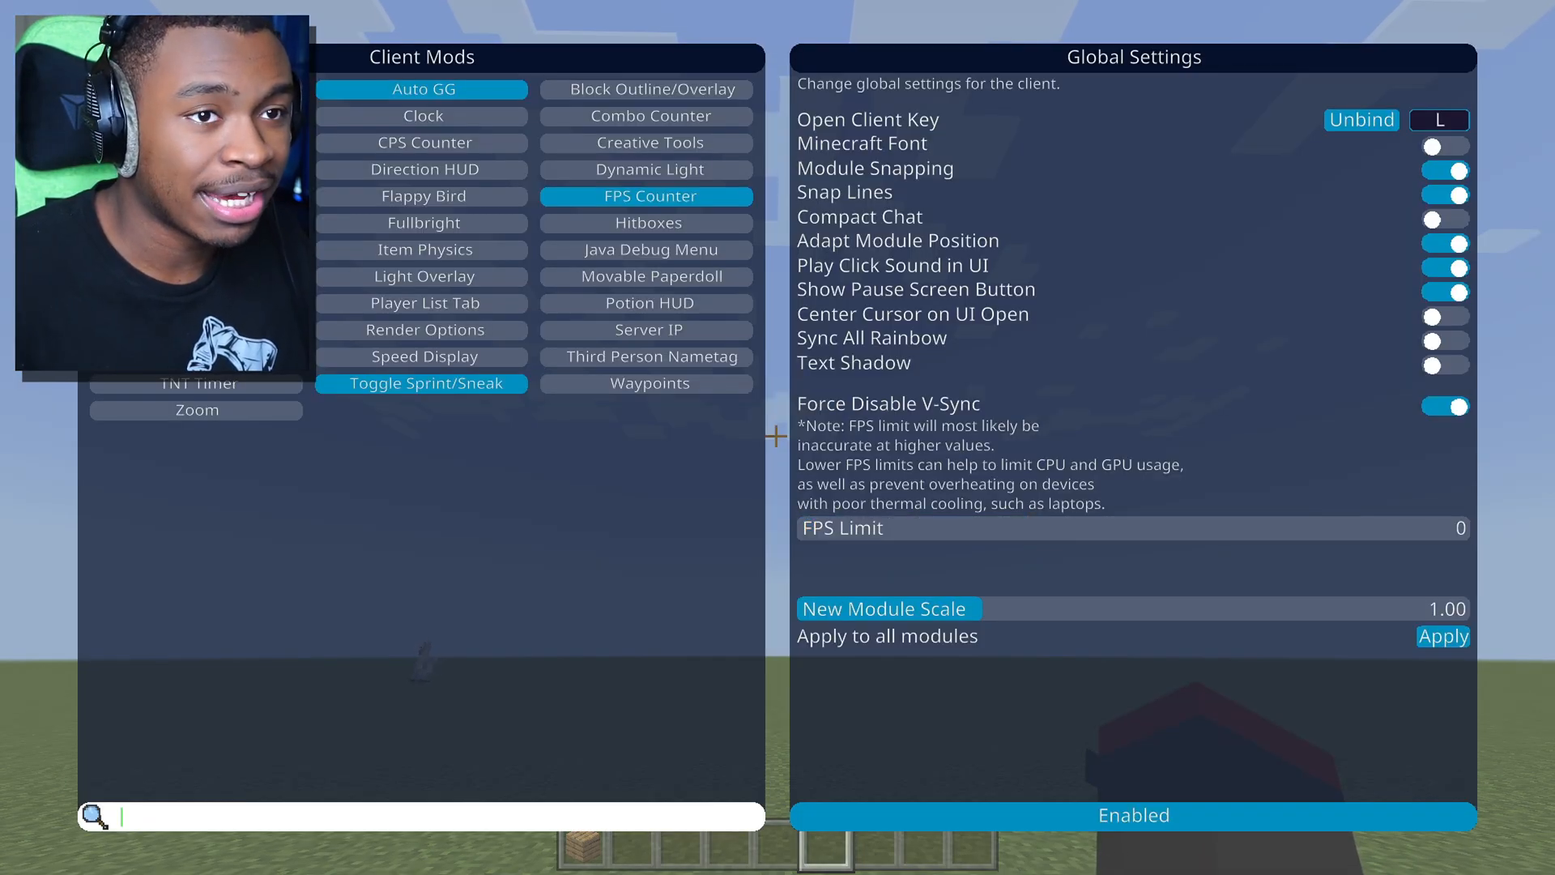
pyautogui.press('Escape')
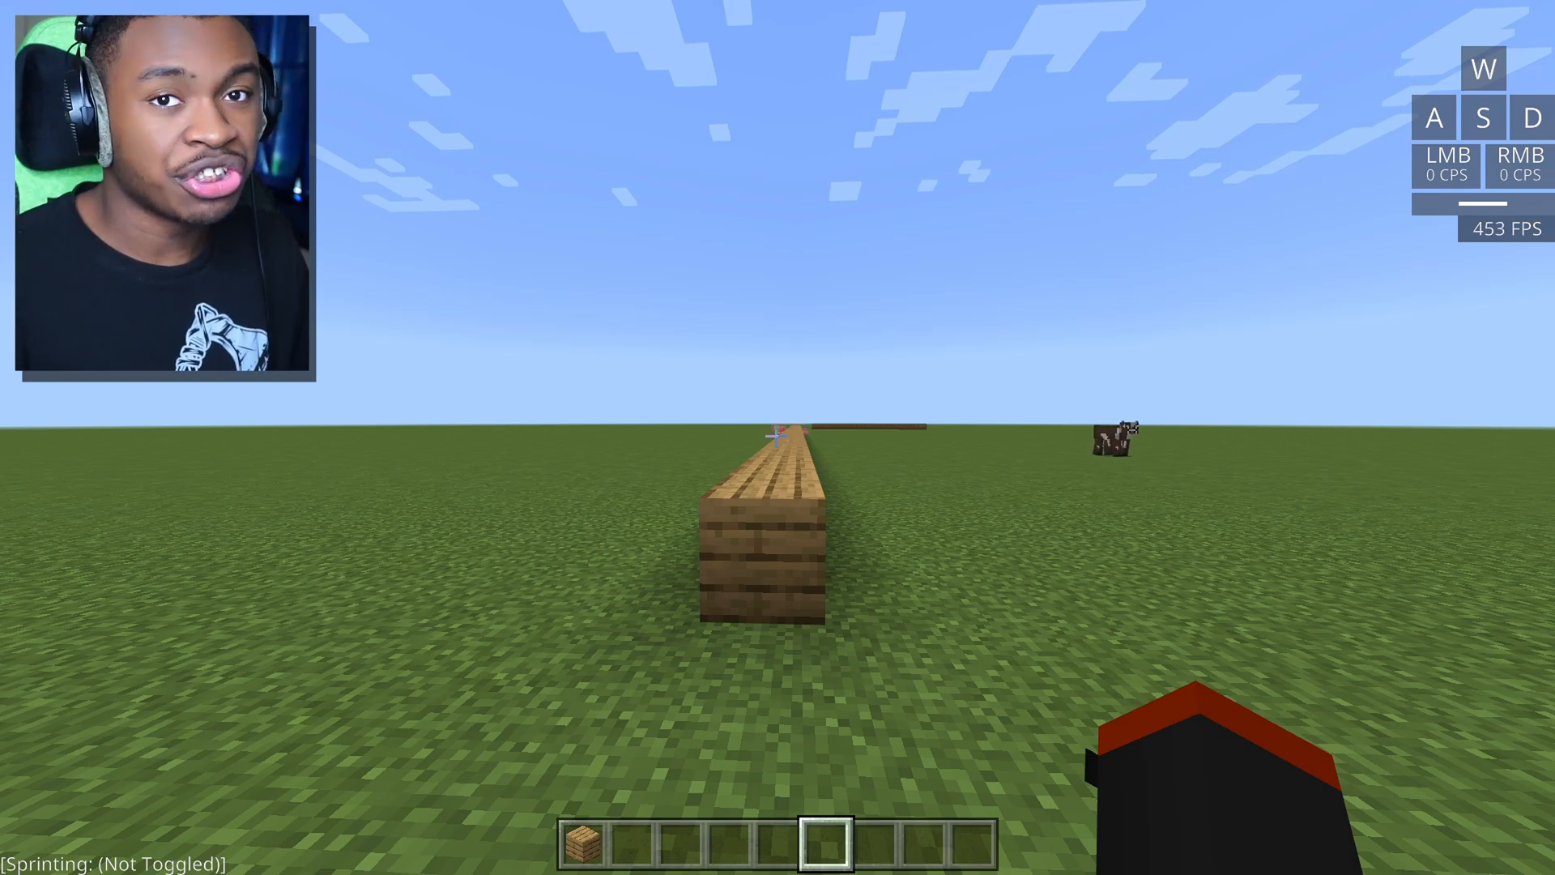
pyautogui.press('l')
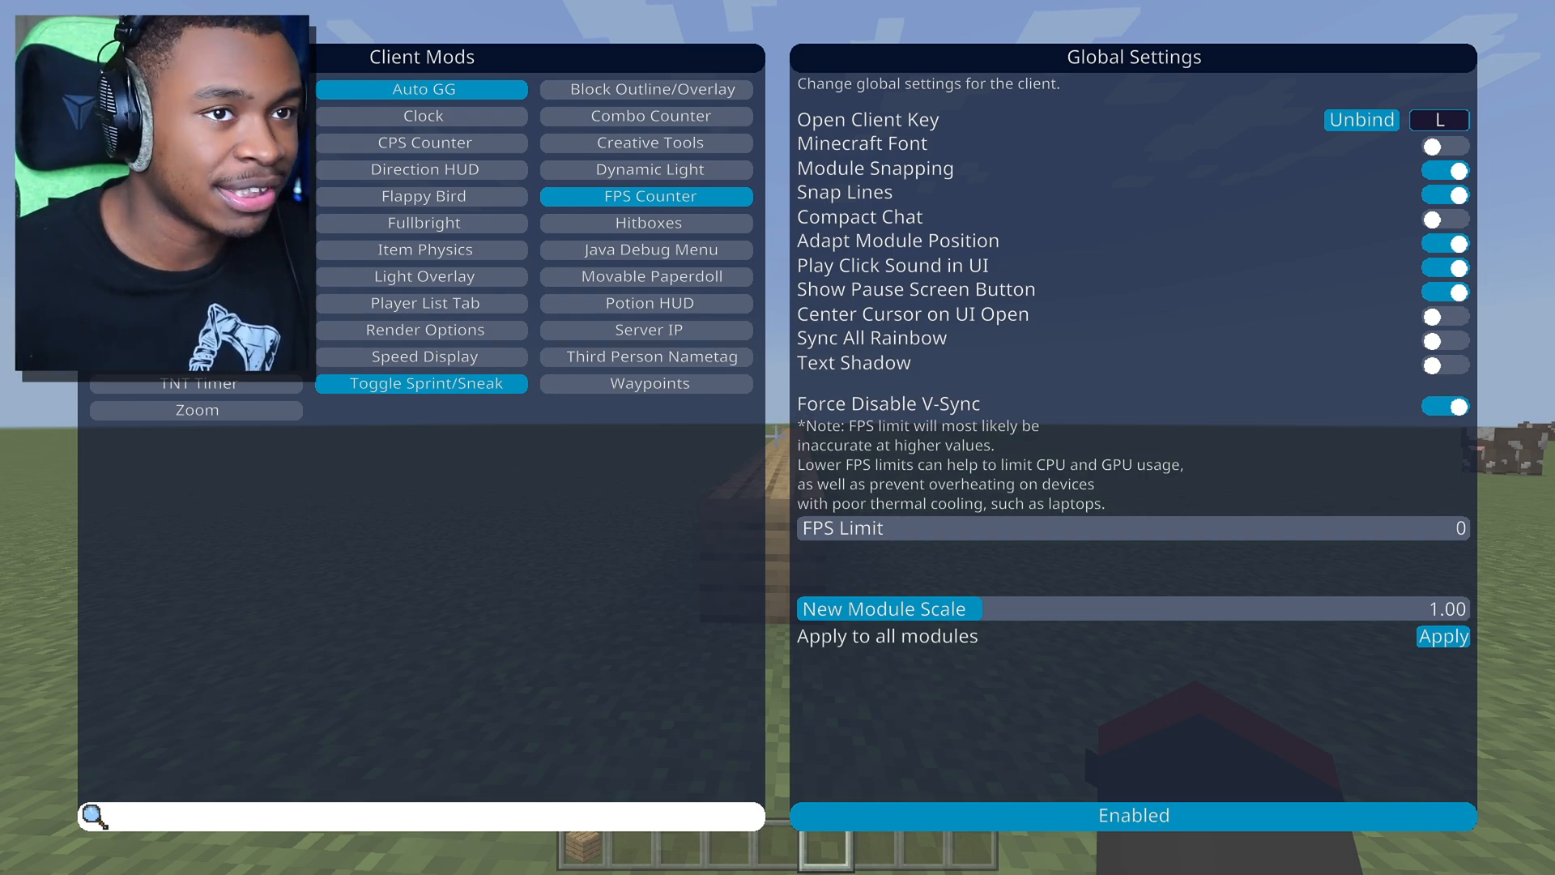
pyautogui.press('Escape')
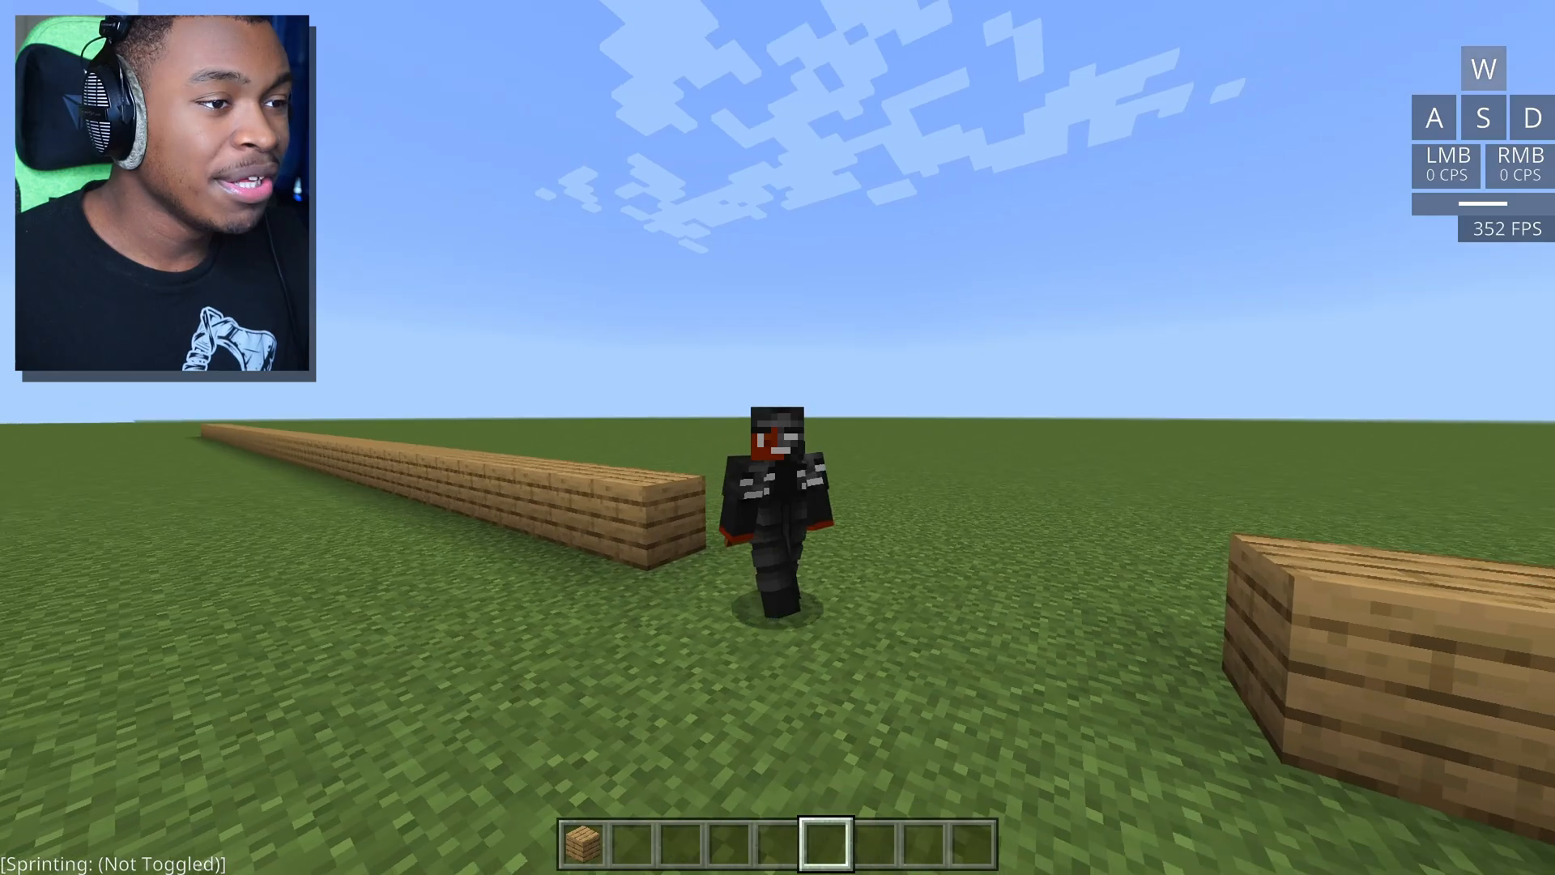